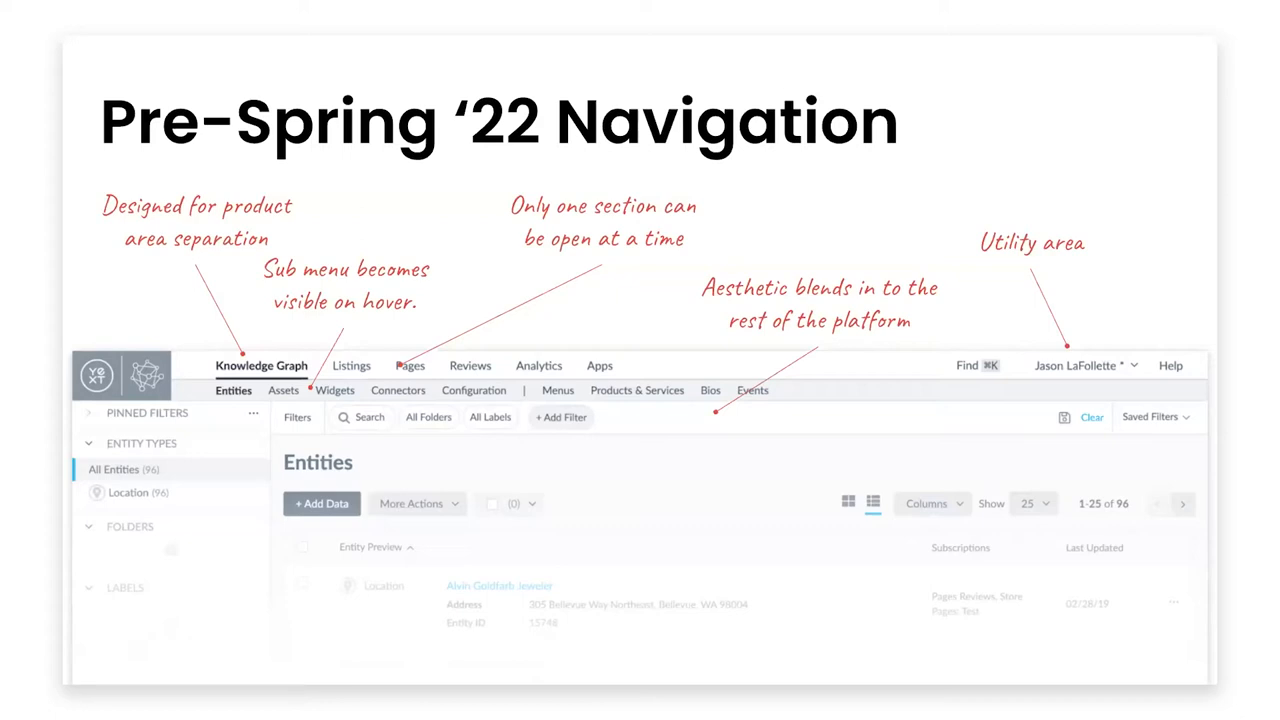
Walk through the slide's navigation options: Vertical Sidebar, Tabs, Breadcrumb and Hamburger Menu.
{"action": "key", "text": "Right"}
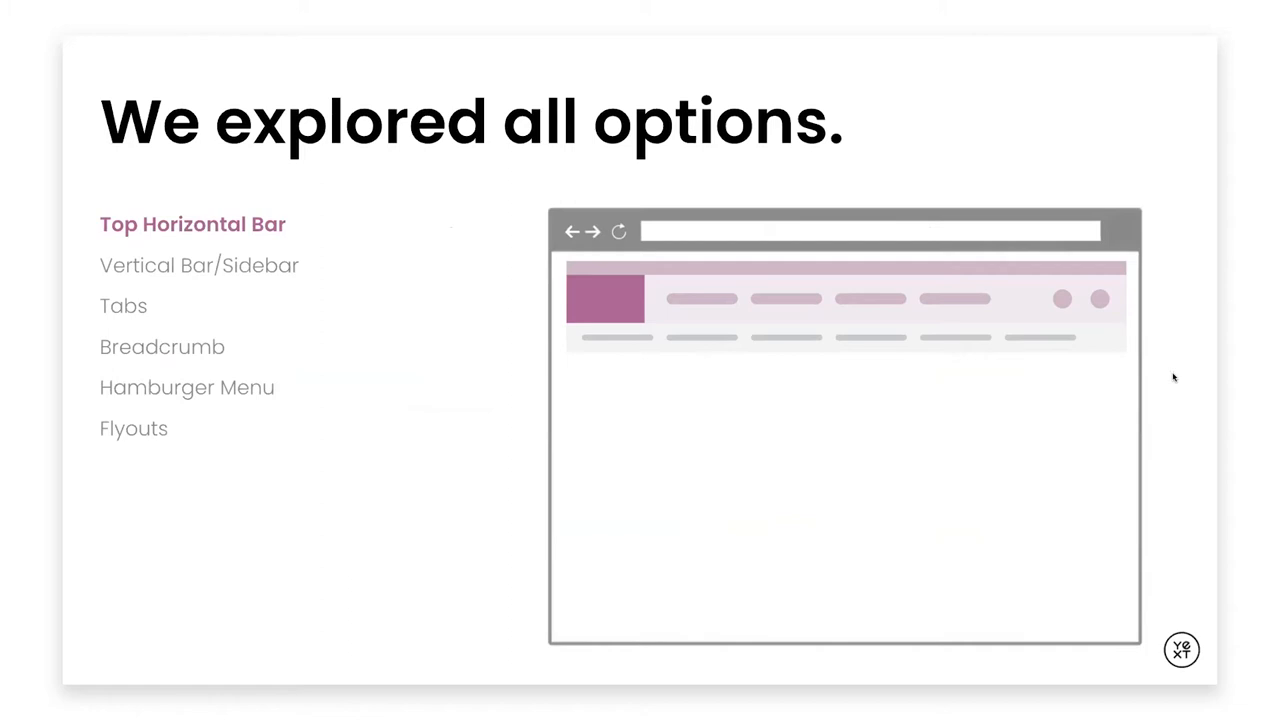
{"action": "left_click", "coordinate": [204, 264]}
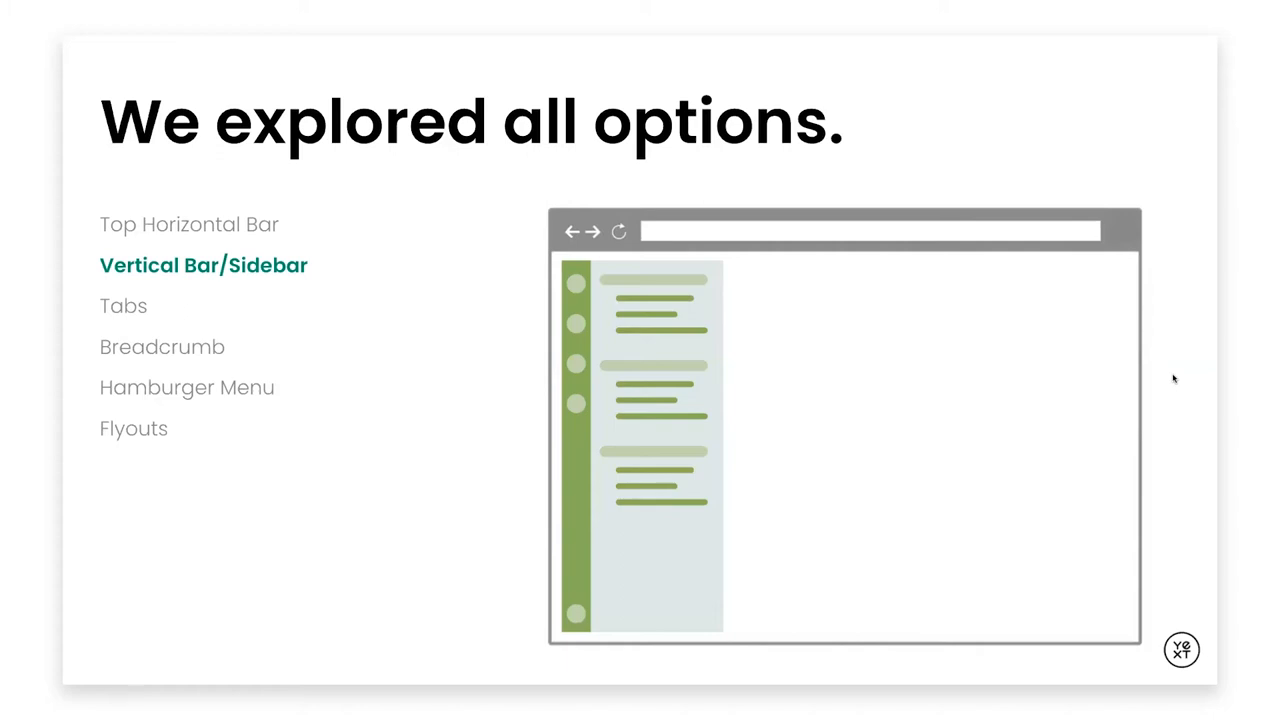
{"action": "left_click", "coordinate": [124, 304]}
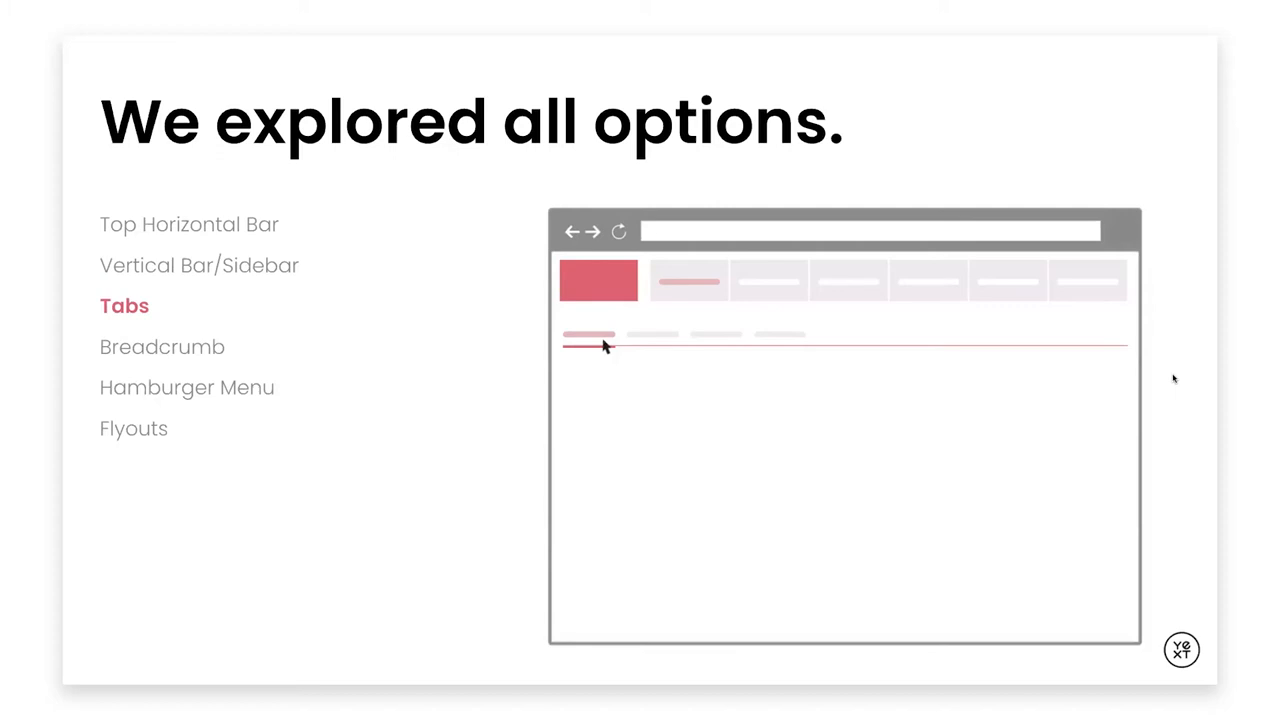
{"action": "left_click", "coordinate": [164, 348]}
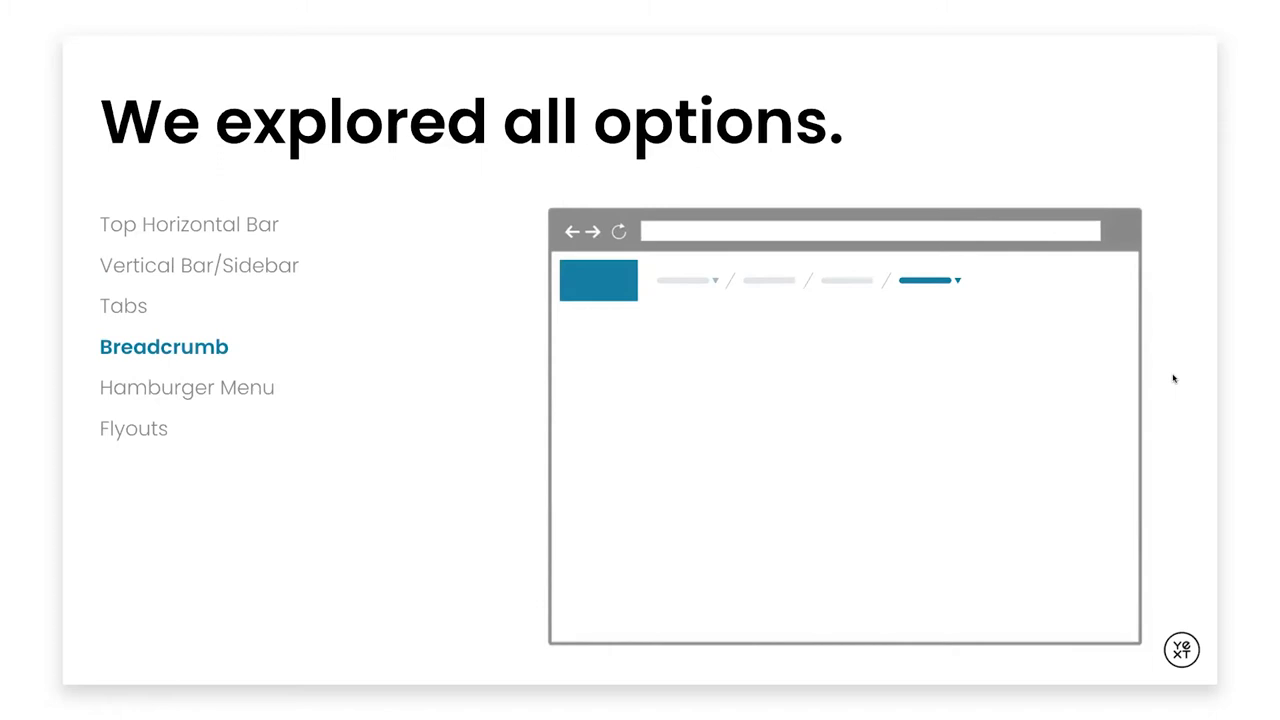
{"action": "left_click", "coordinate": [188, 388]}
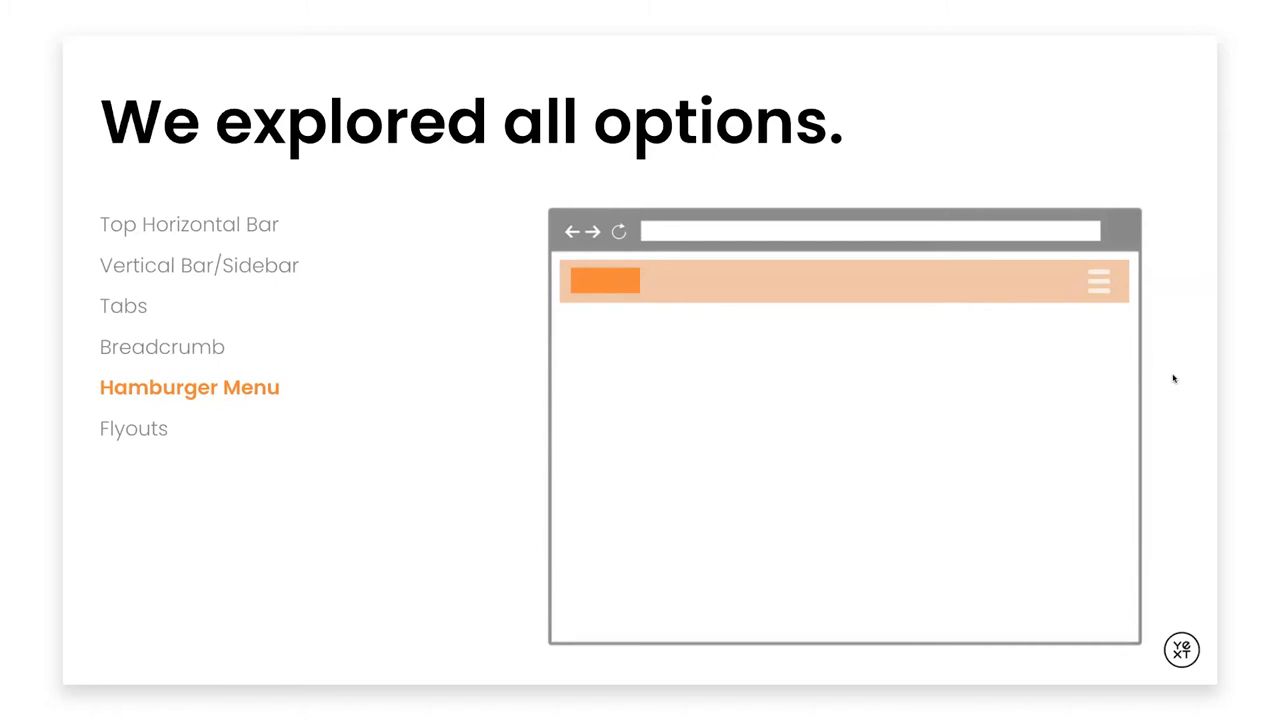
{"action": "left_click", "coordinate": [134, 428]}
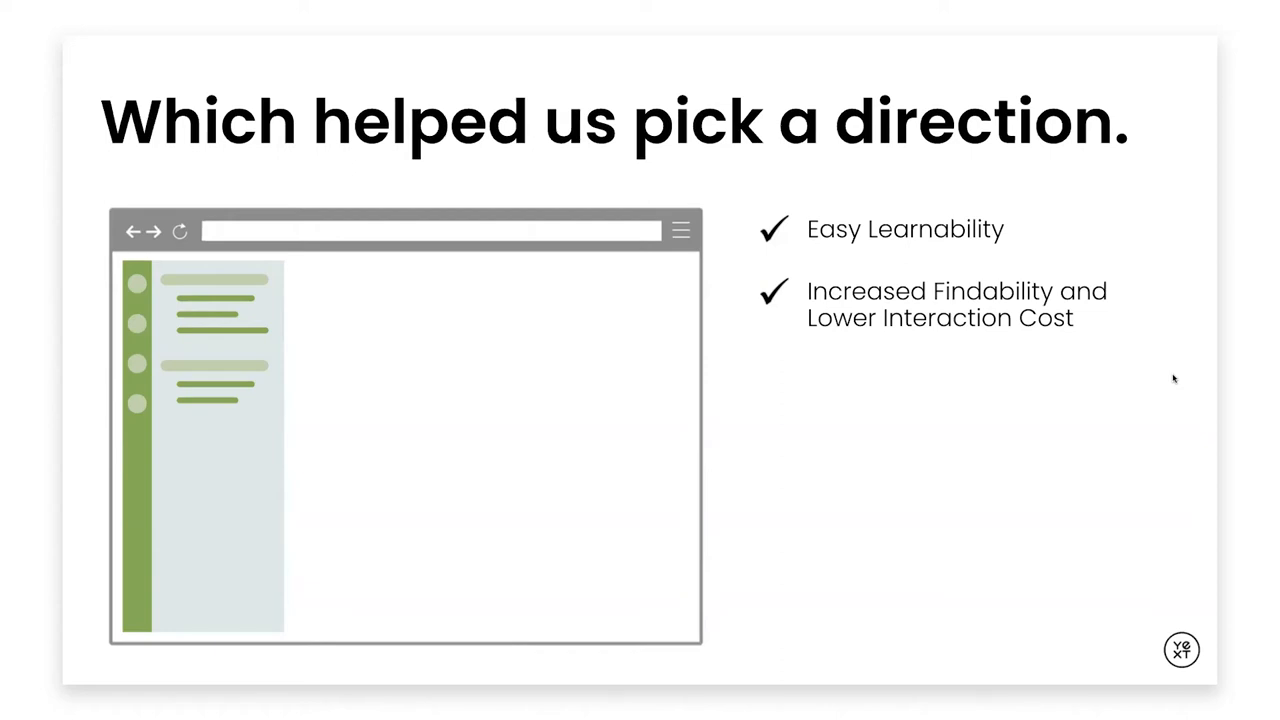
{"action": "mouse_move", "coordinate": [176, 268]}
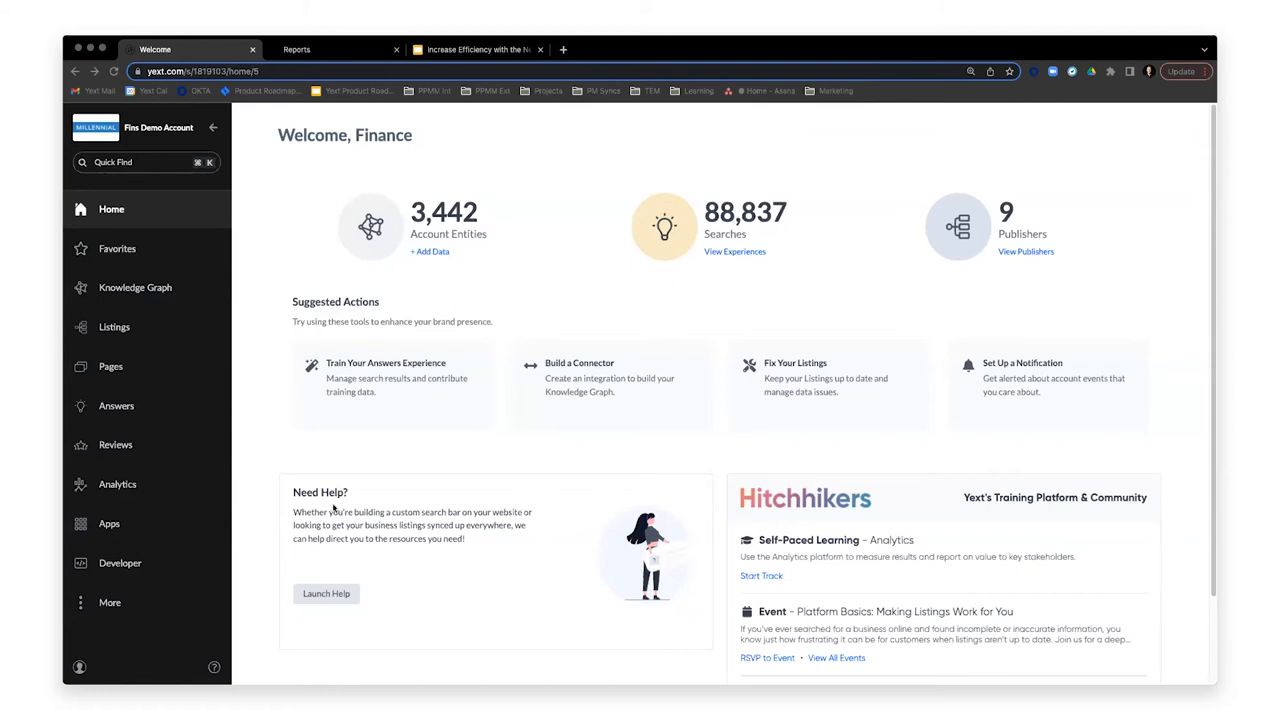
{"action": "mouse_move", "coordinate": [166, 320]}
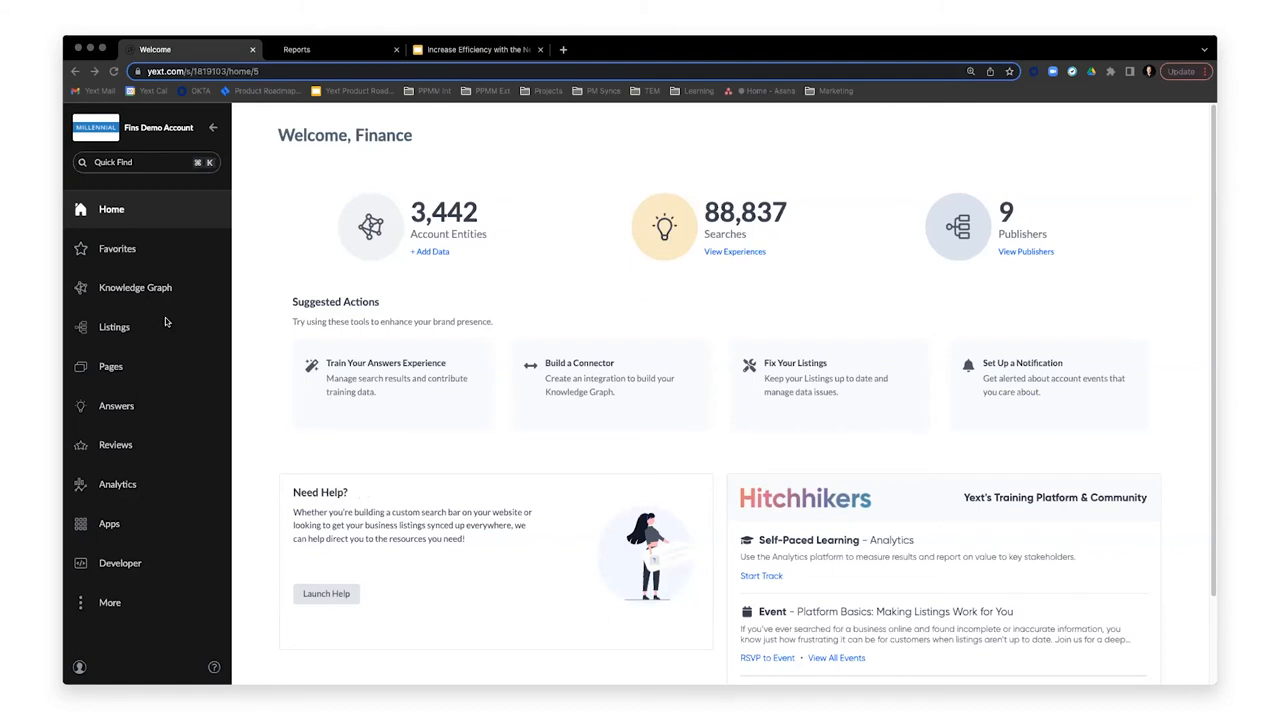
{"action": "mouse_move", "coordinate": [404, 504]}
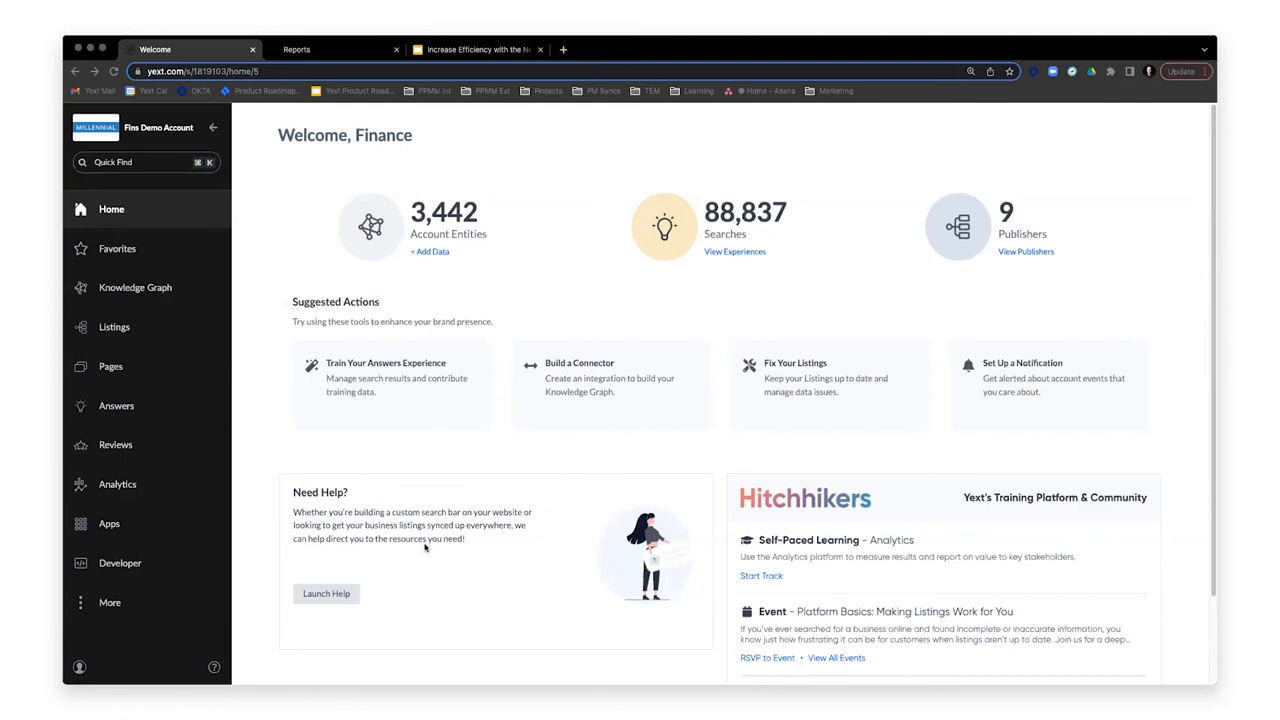
{"action": "mouse_move", "coordinate": [168, 298]}
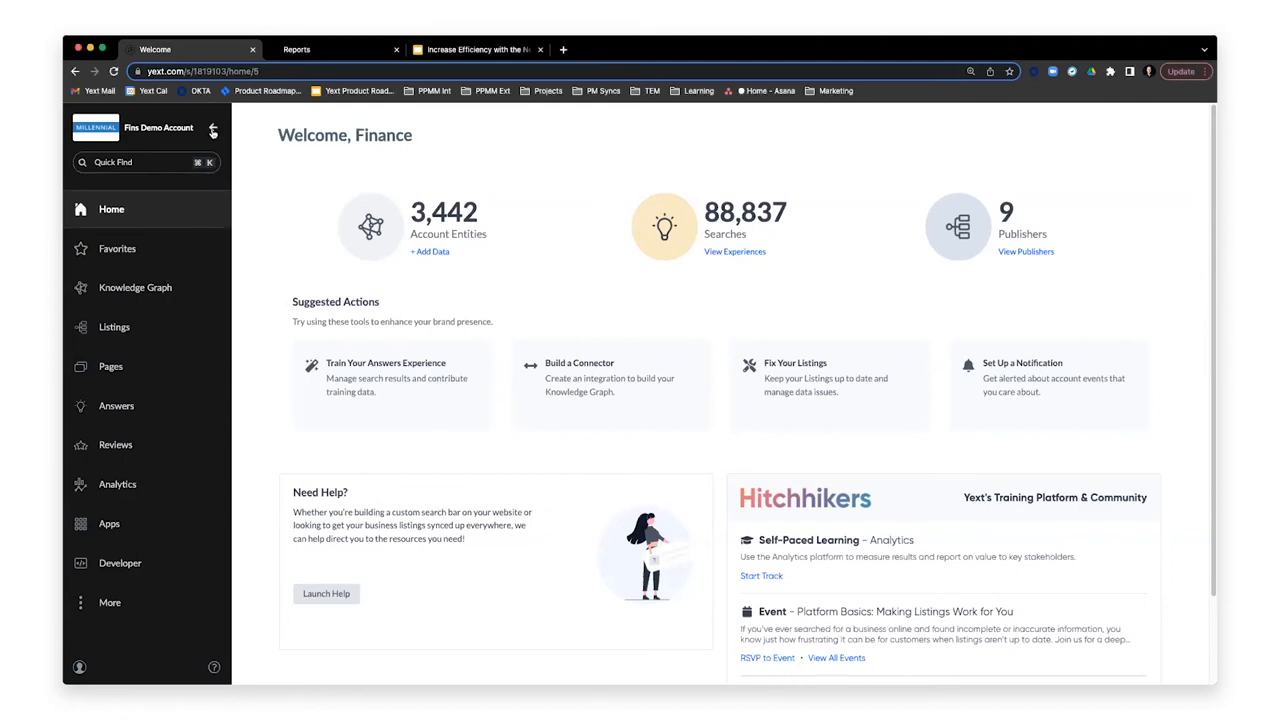
Switch to the Report Builder with the Answers Clicks and Searches chart, sidebar expanded.
{"action": "left_click", "coordinate": [212, 130]}
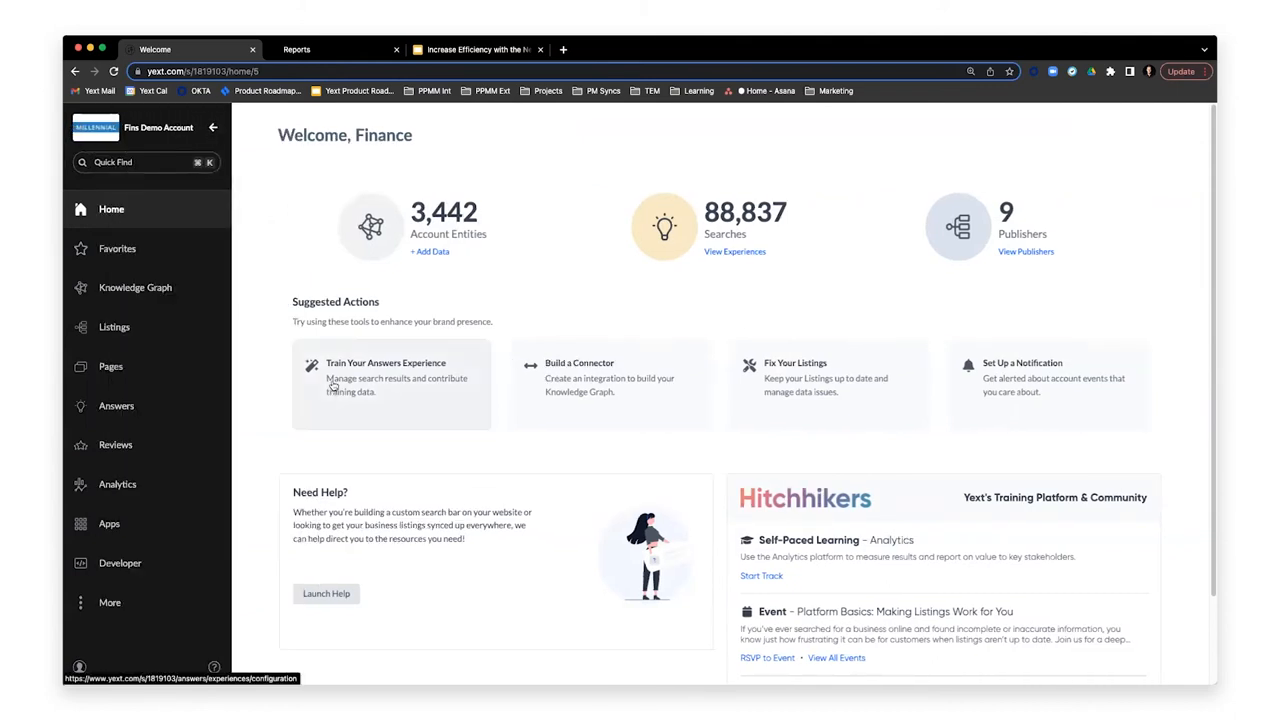
{"action": "mouse_move", "coordinate": [332, 508]}
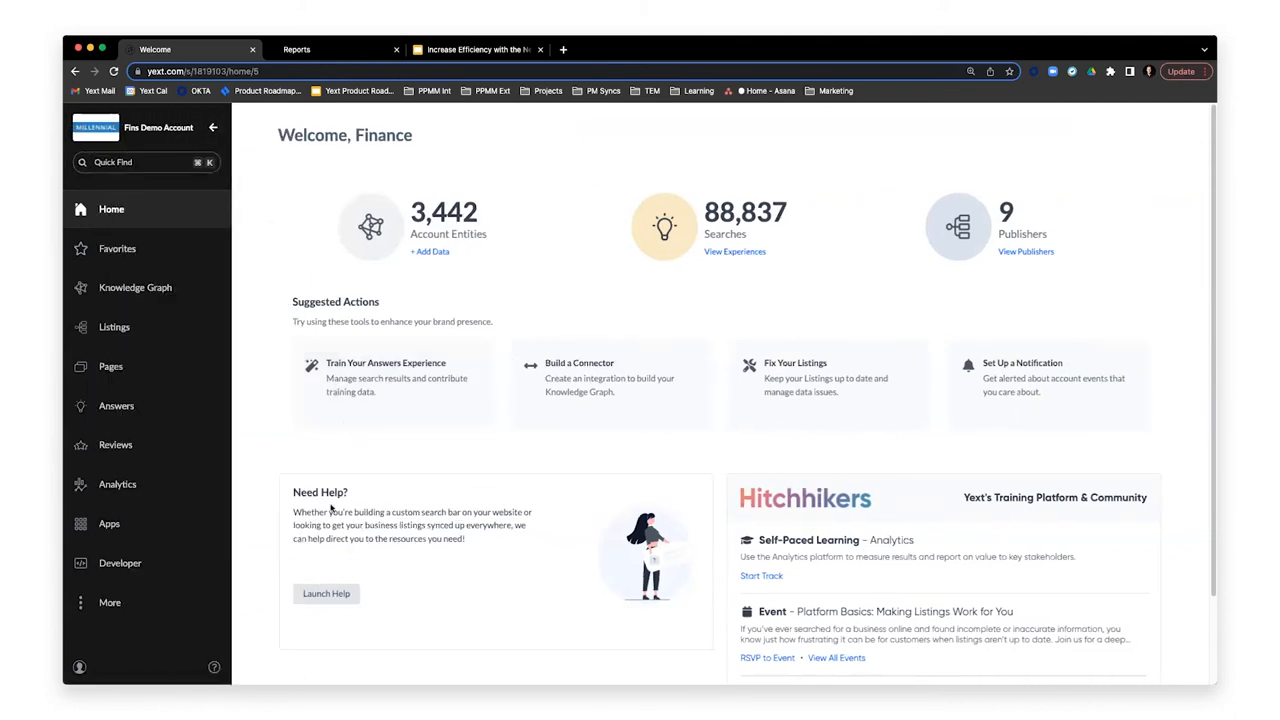
{"action": "mouse_move", "coordinate": [310, 510]}
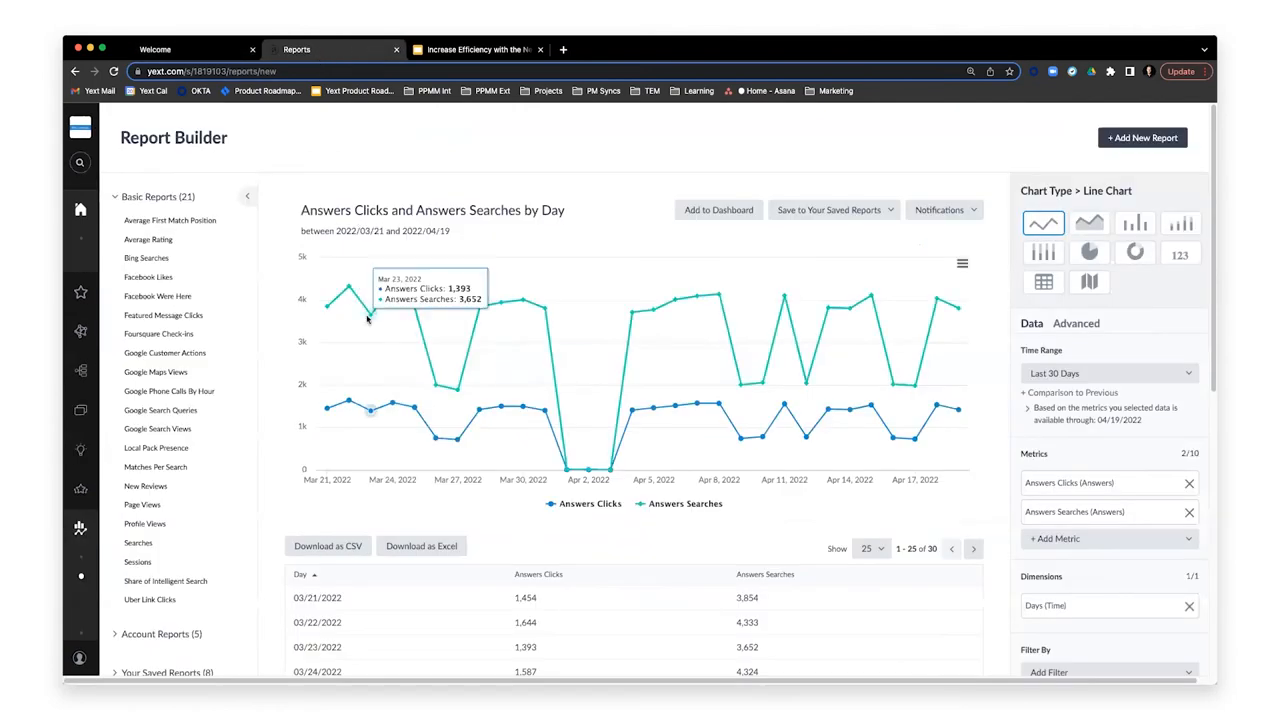
{"action": "mouse_move", "coordinate": [120, 436]}
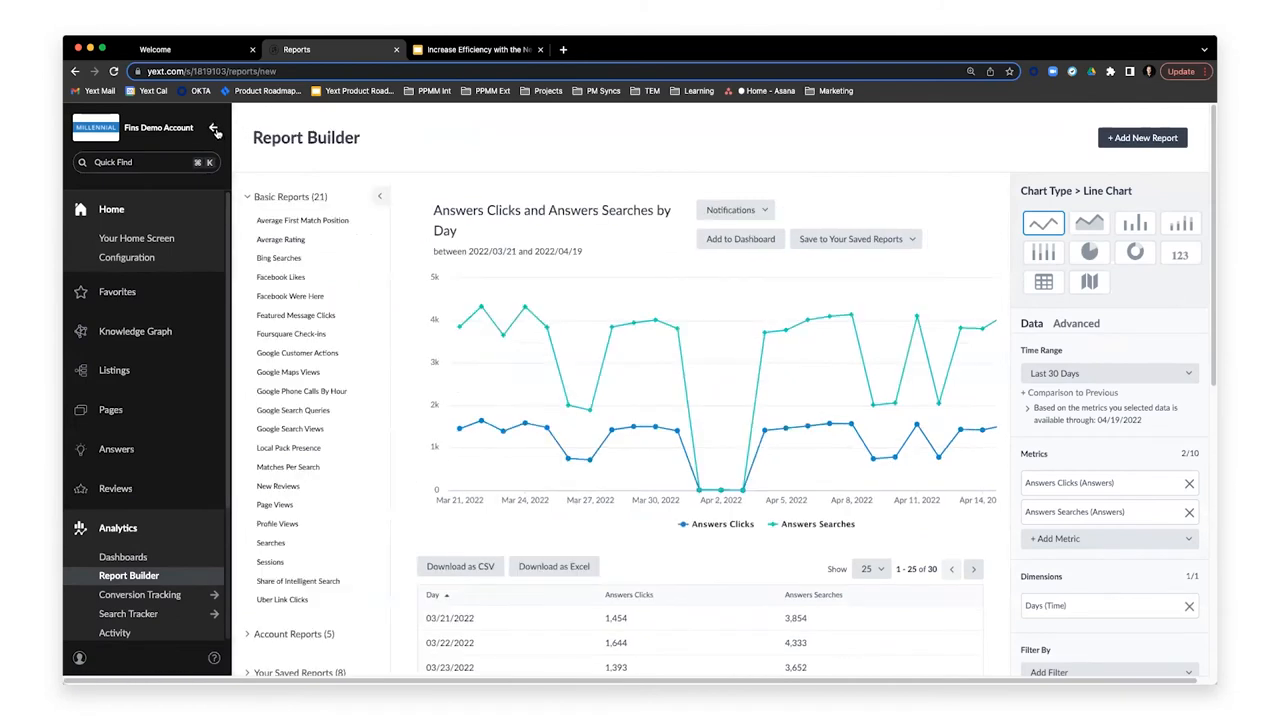
{"action": "left_click", "coordinate": [214, 128]}
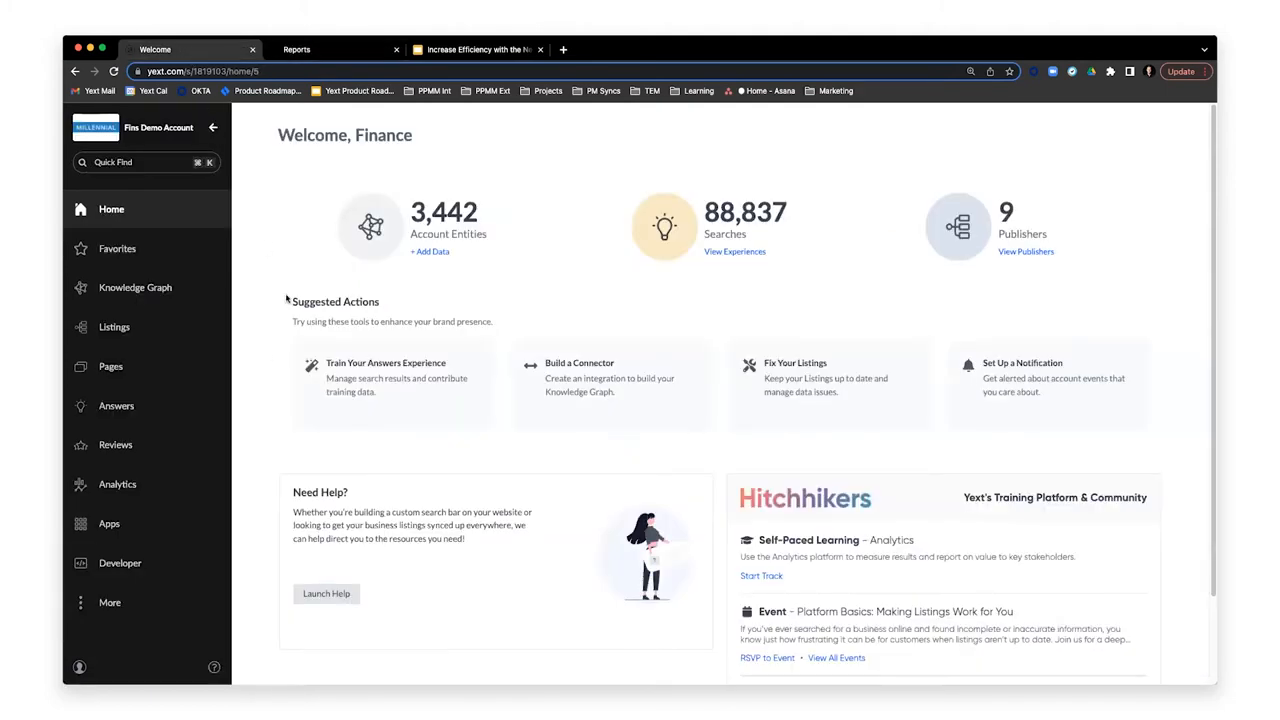
{"action": "mouse_move", "coordinate": [244, 380]}
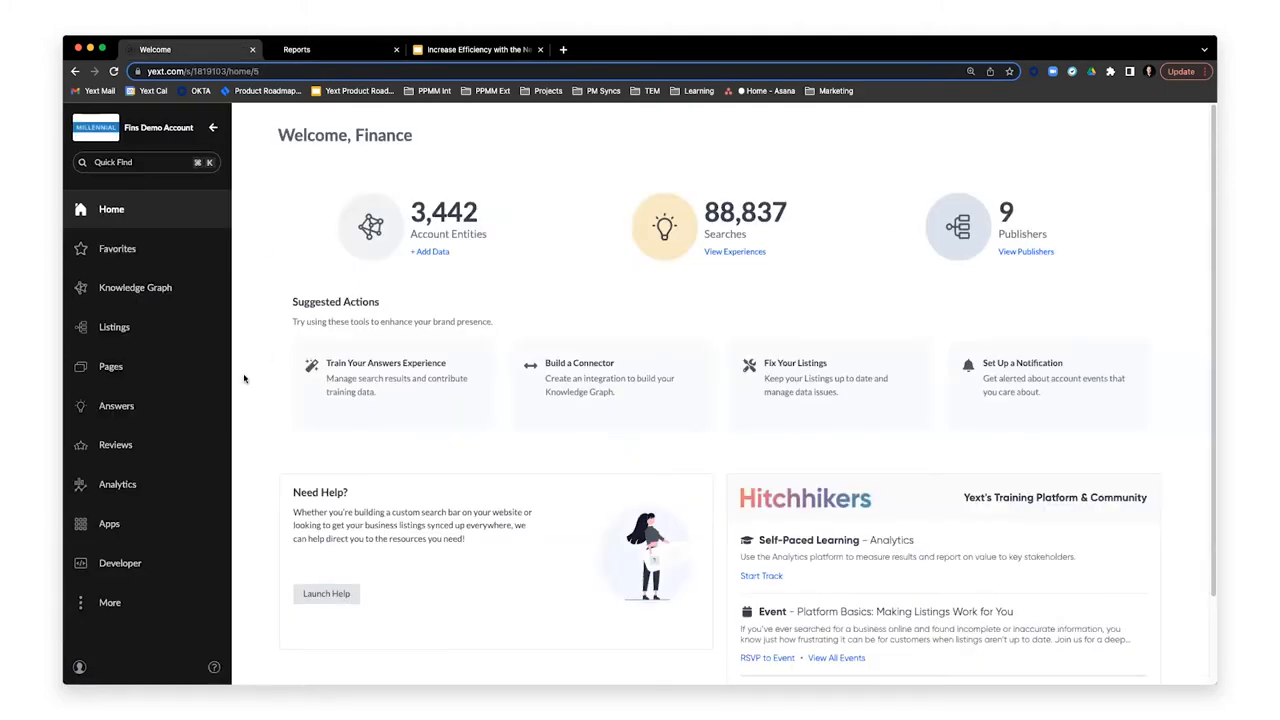
{"action": "mouse_move", "coordinate": [284, 436]}
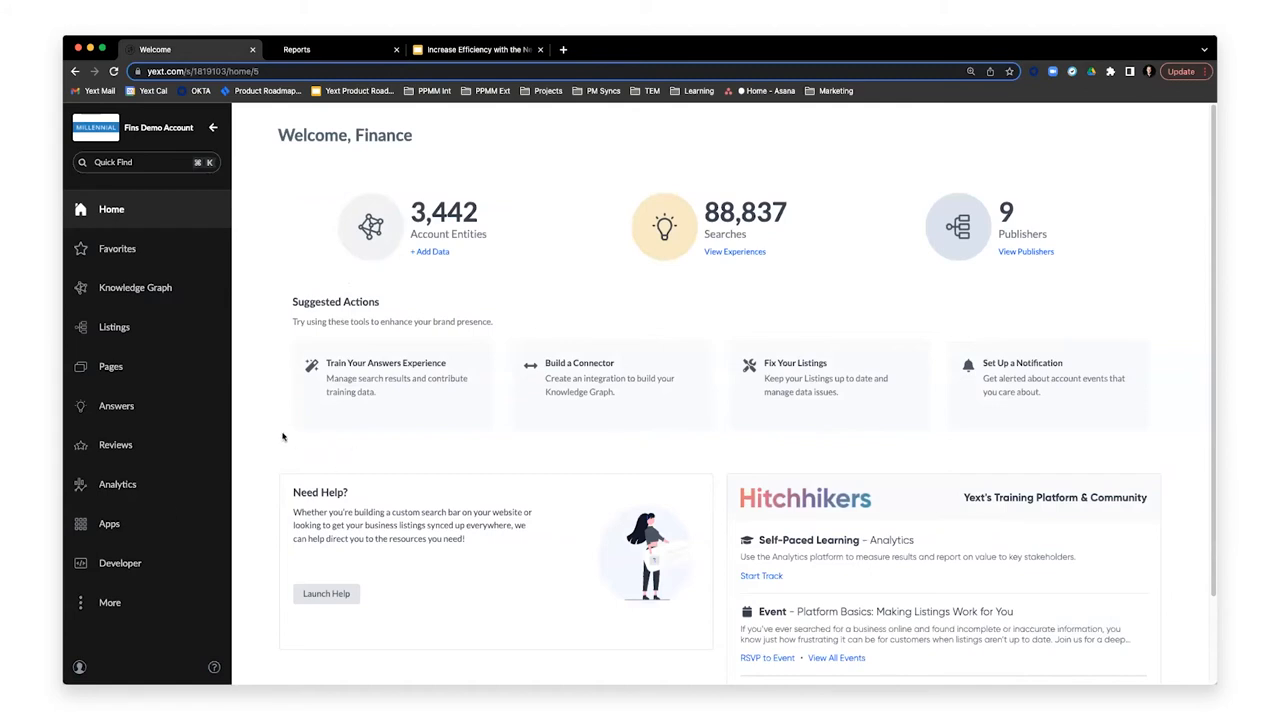
{"action": "mouse_move", "coordinate": [318, 448]}
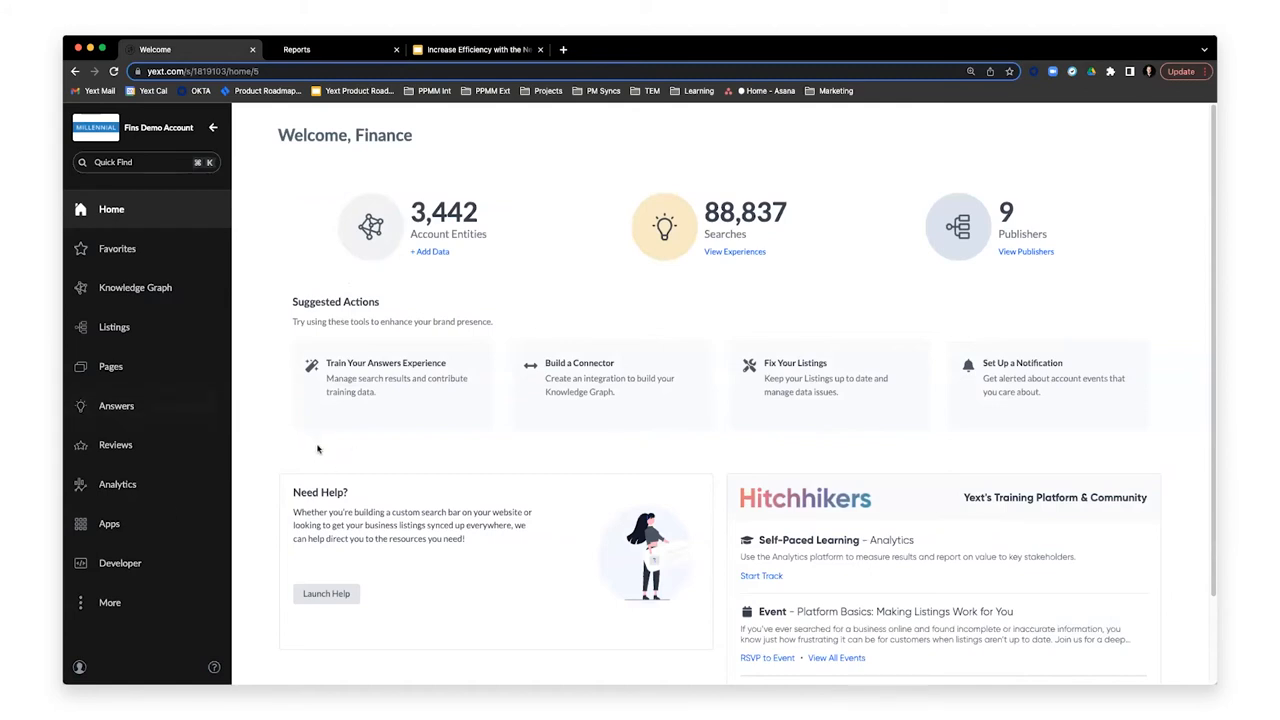
{"action": "mouse_move", "coordinate": [296, 488]}
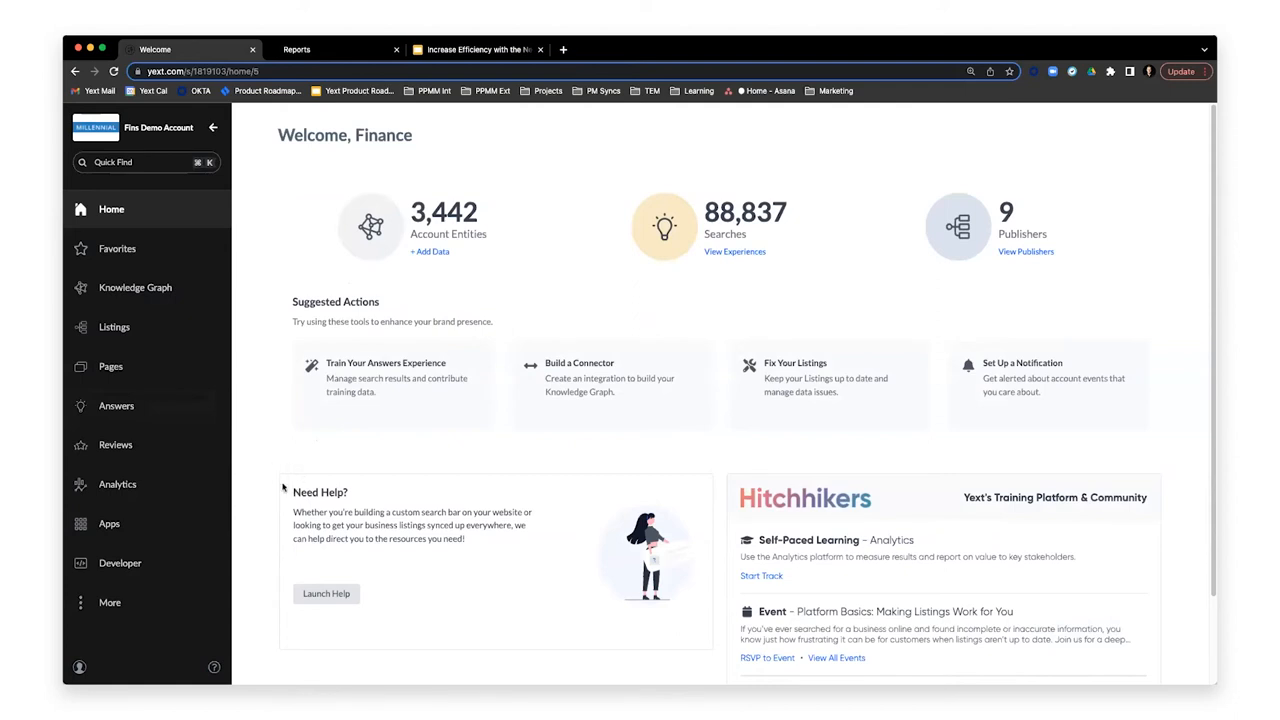
Expand the Knowledge Graph and Listings sections in the sidebar.
{"action": "left_click", "coordinate": [136, 288]}
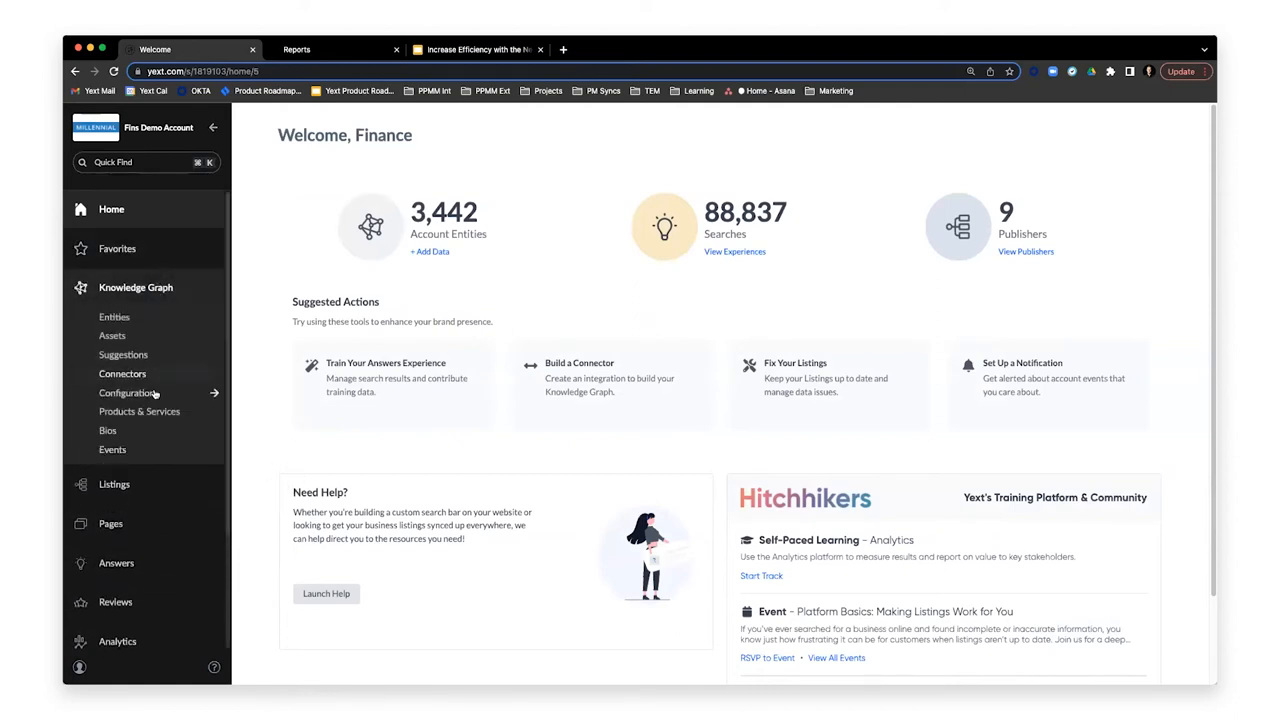
{"action": "left_click", "coordinate": [114, 484]}
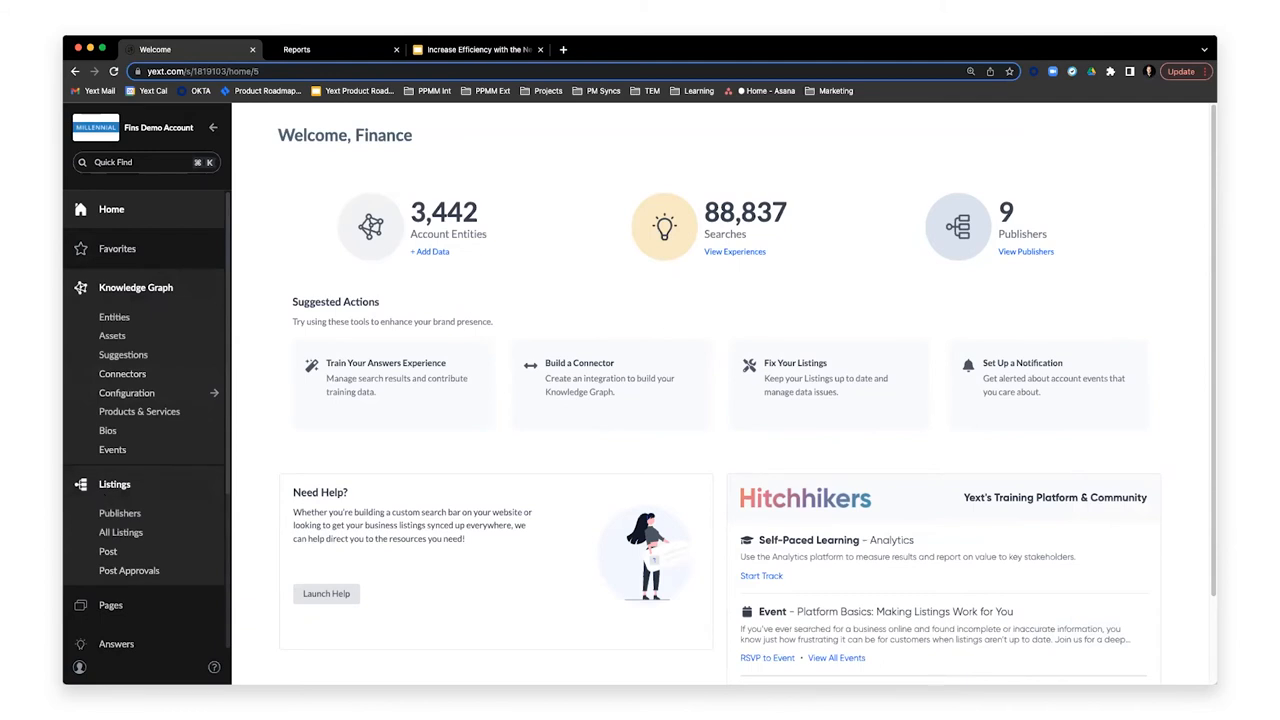
{"action": "mouse_move", "coordinate": [120, 512]}
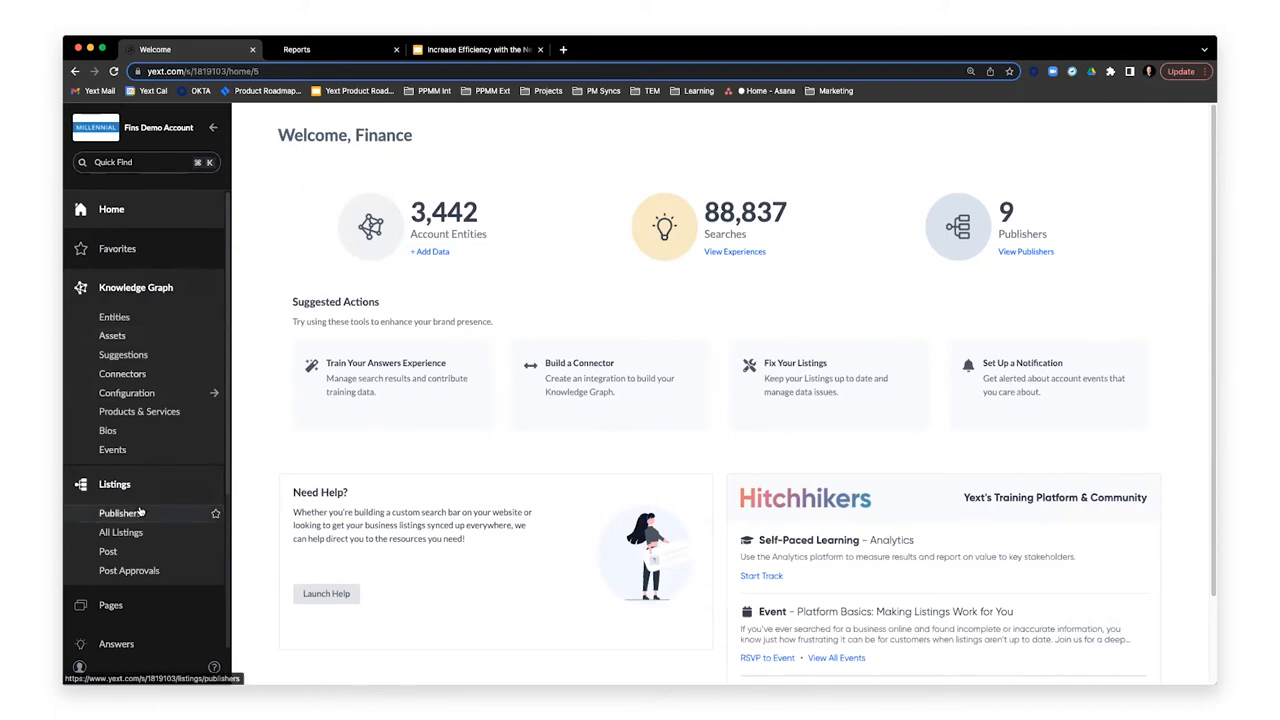
Open the Listings Publishers page and star Entities as a favorite.
{"action": "left_click", "coordinate": [120, 512]}
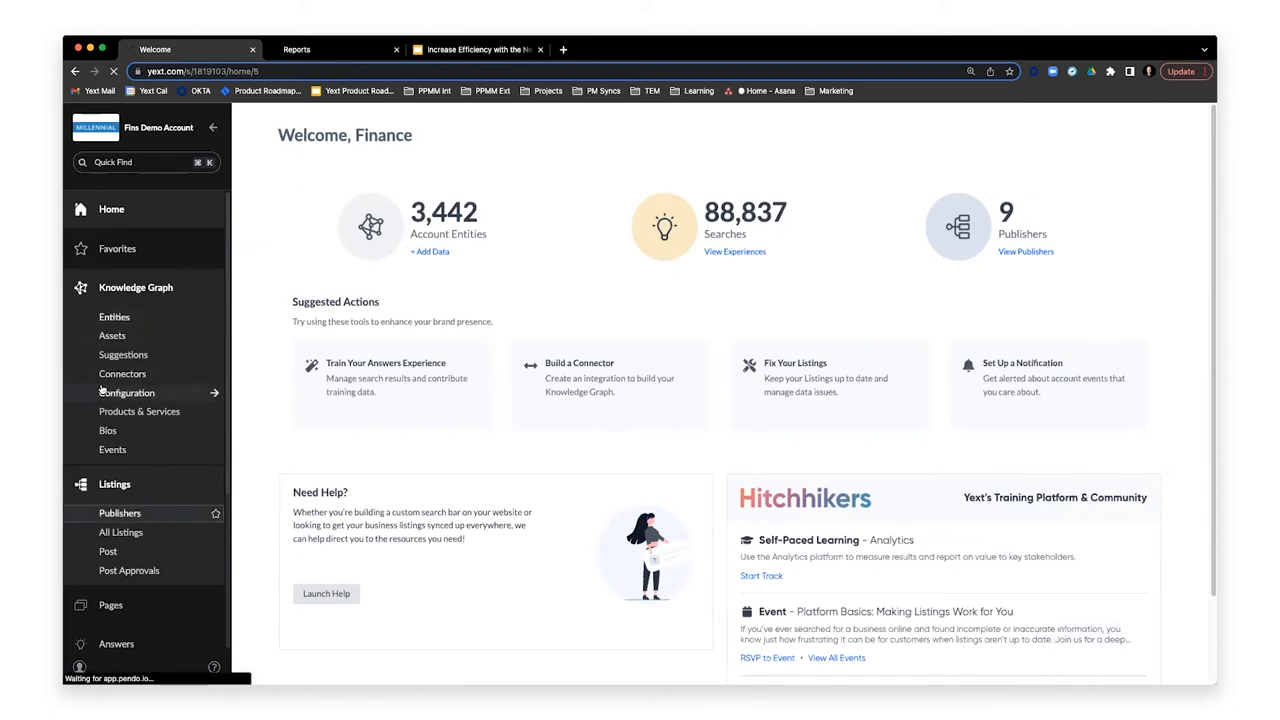
{"action": "left_click", "coordinate": [120, 512]}
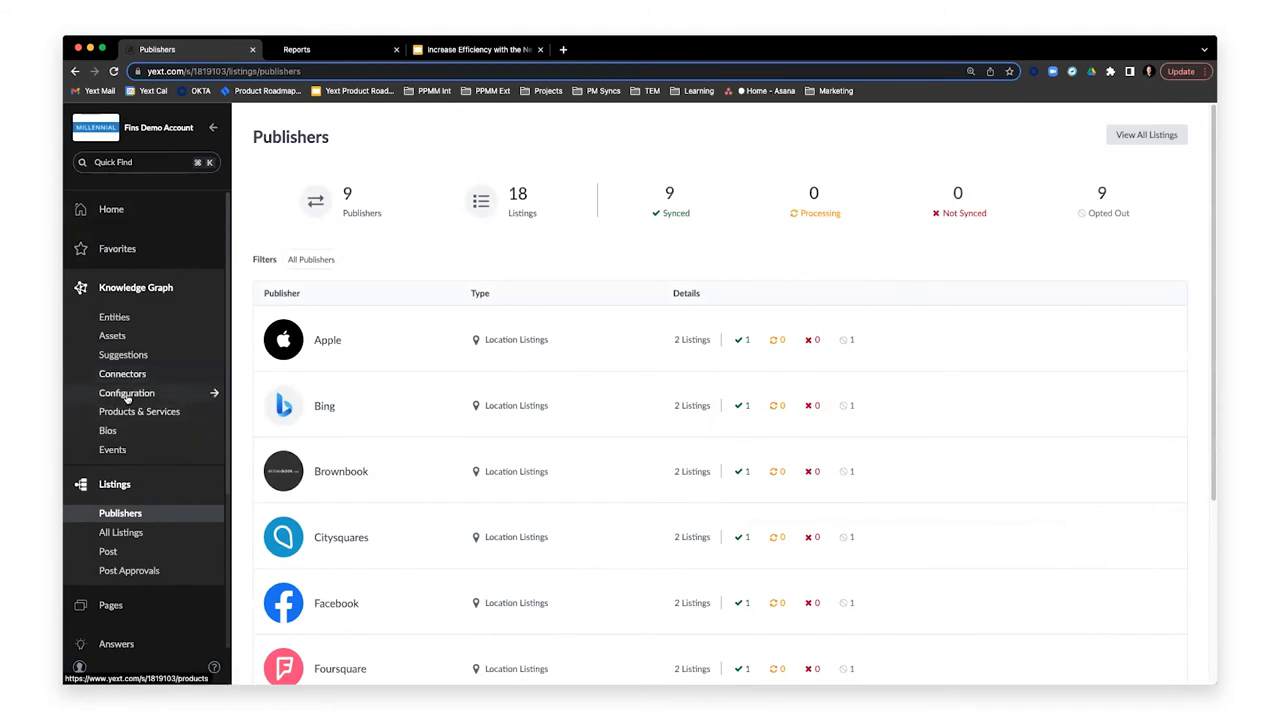
{"action": "mouse_move", "coordinate": [108, 430]}
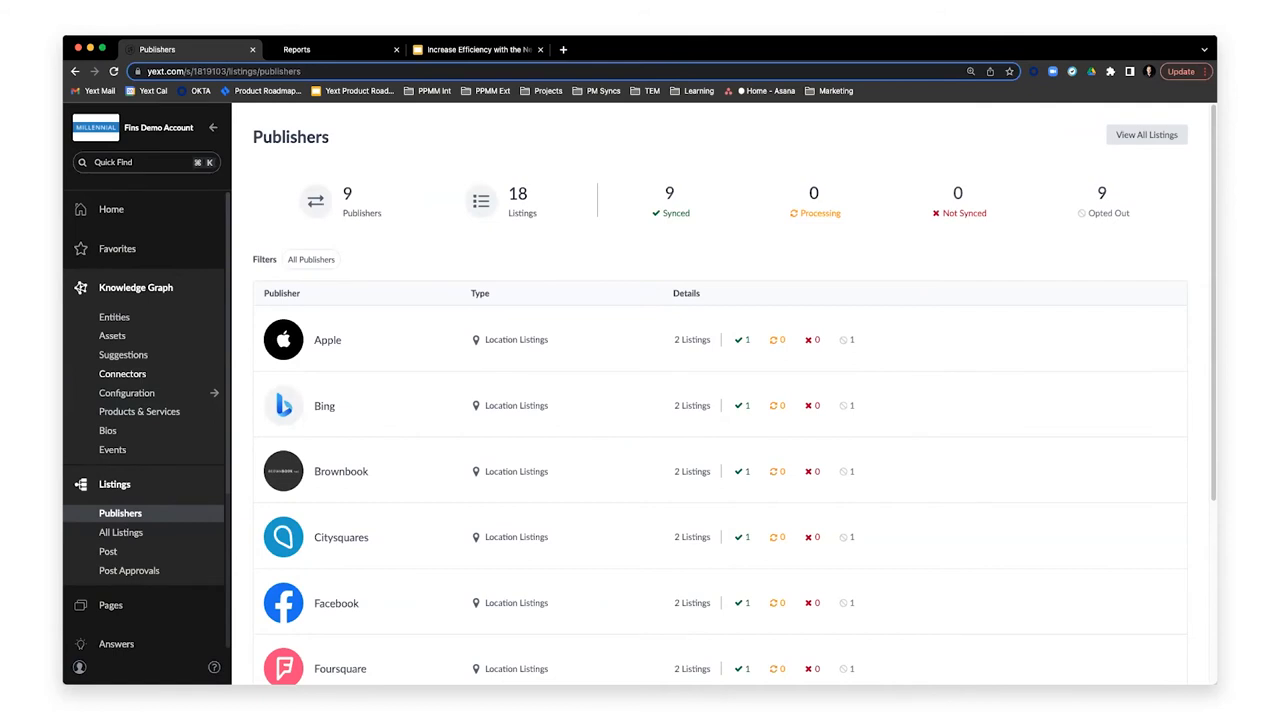
{"action": "mouse_move", "coordinate": [138, 284]}
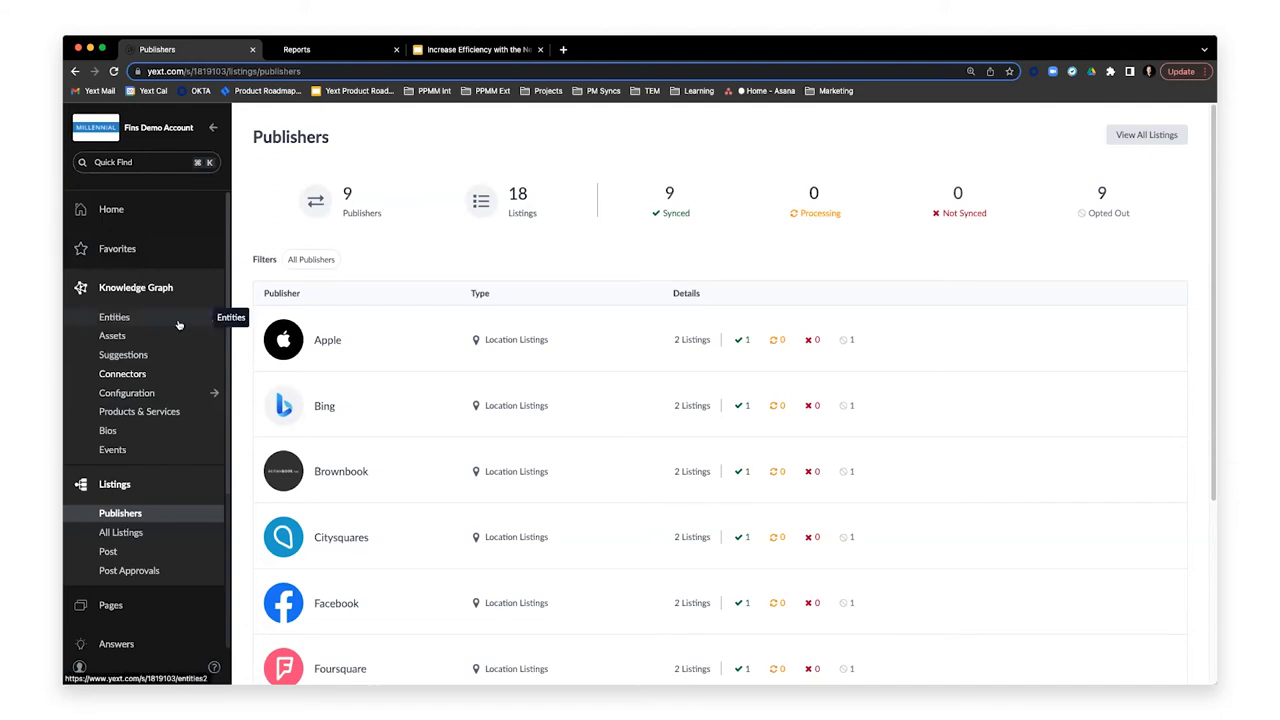
{"action": "mouse_move", "coordinate": [196, 328]}
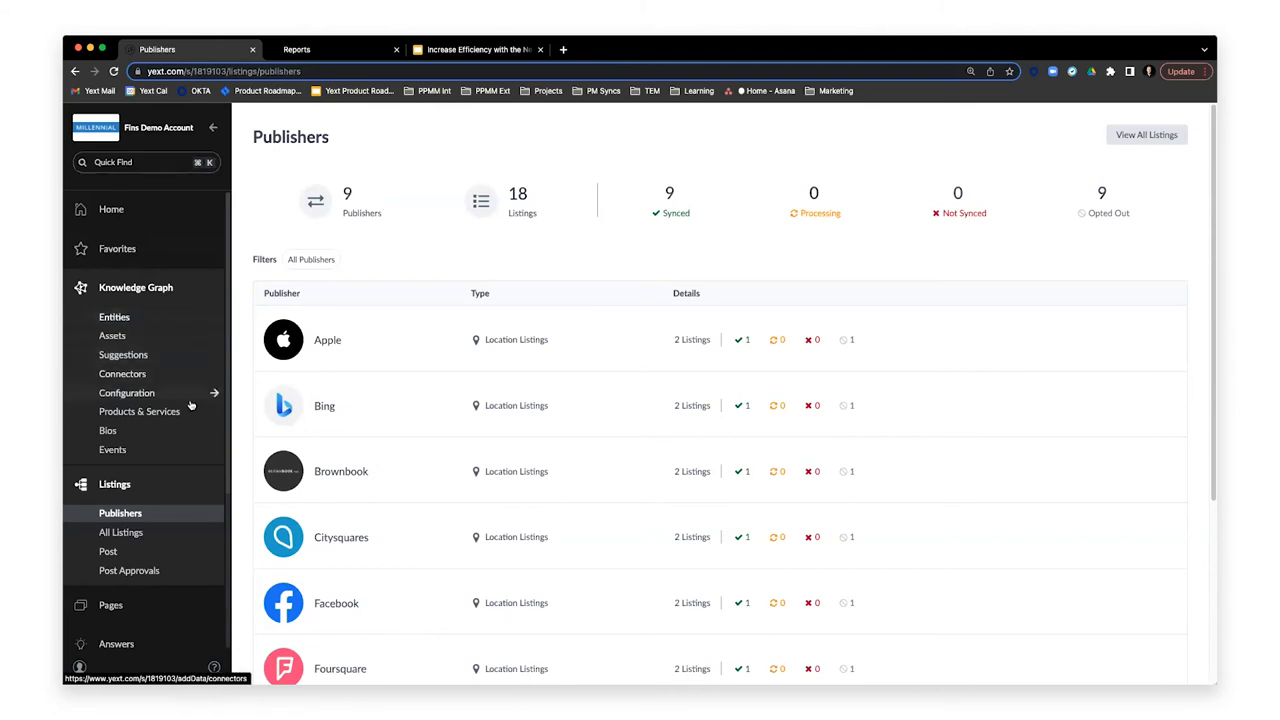
{"action": "mouse_move", "coordinate": [216, 316]}
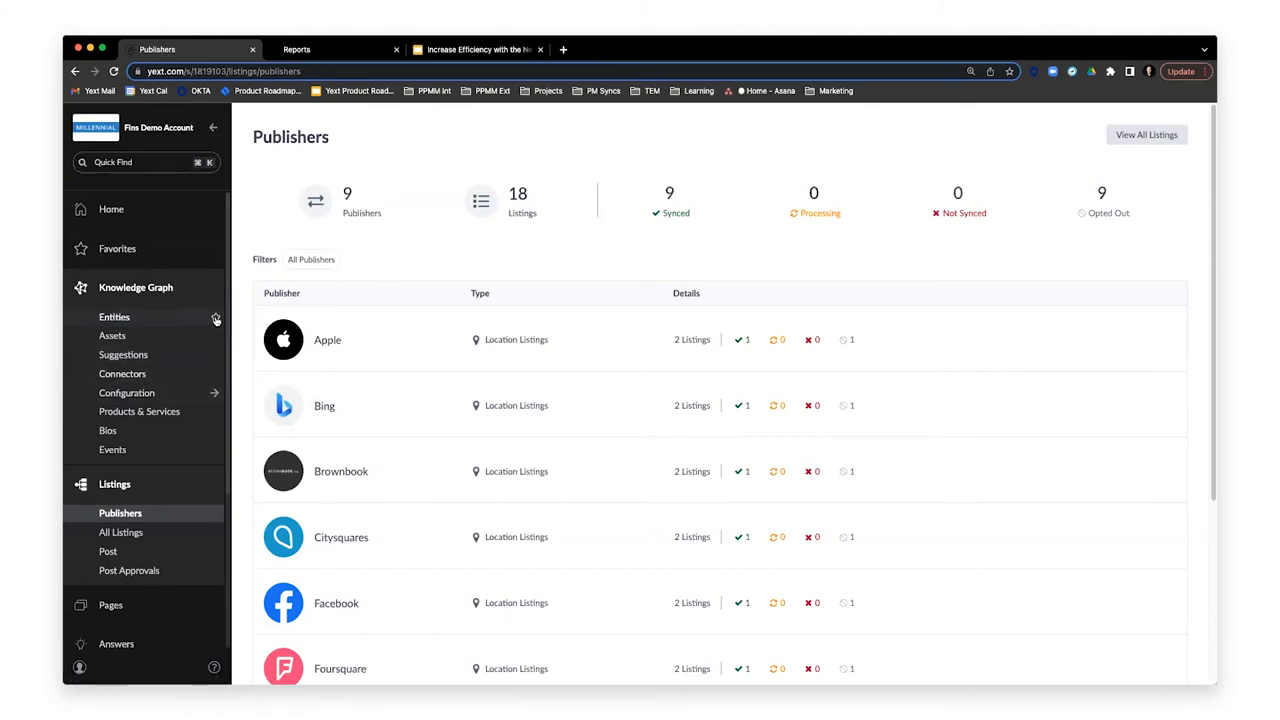
{"action": "left_click", "coordinate": [216, 318]}
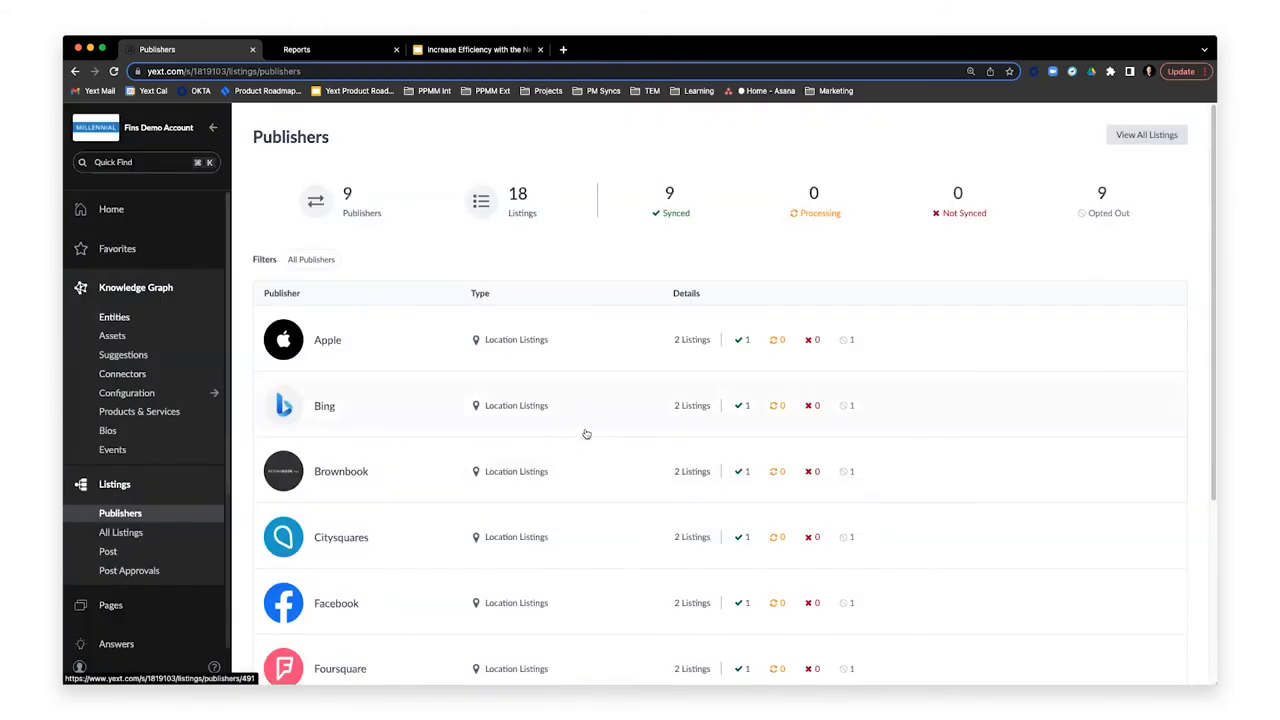
Expand Favorites and open the Fins Demo Verticals configuration page.
{"action": "left_click", "coordinate": [116, 248]}
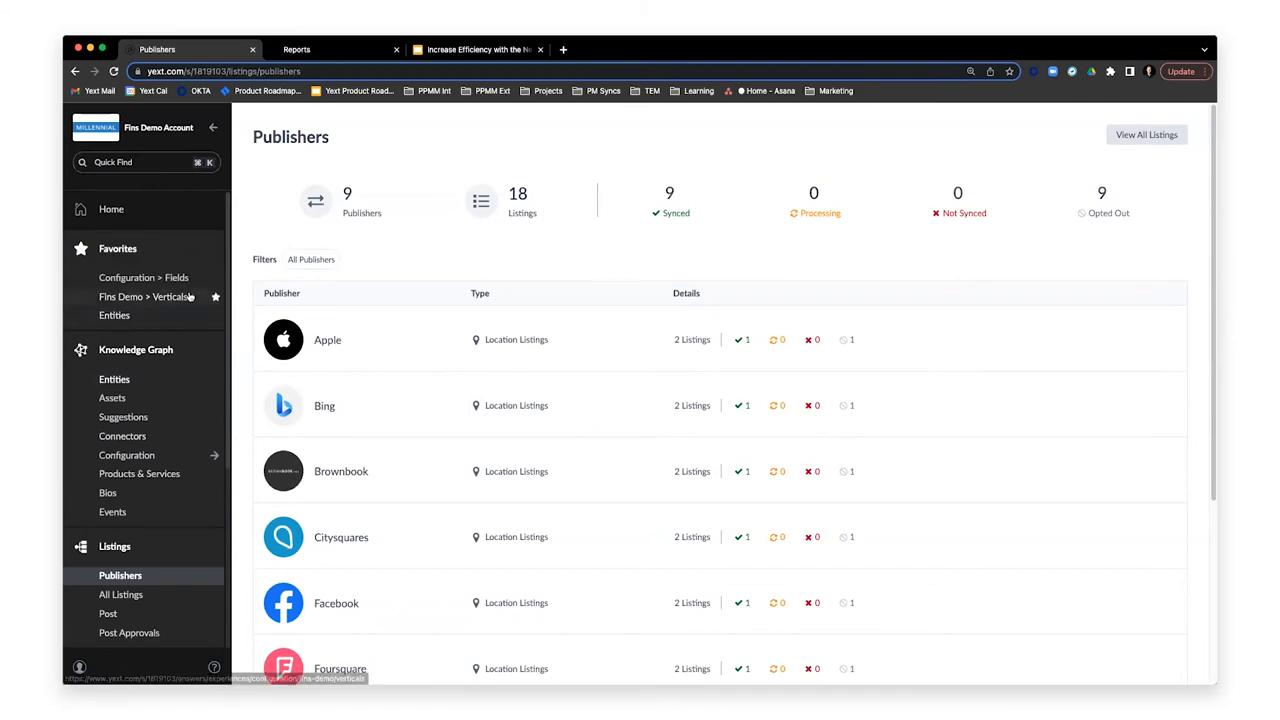
{"action": "left_click", "coordinate": [142, 296]}
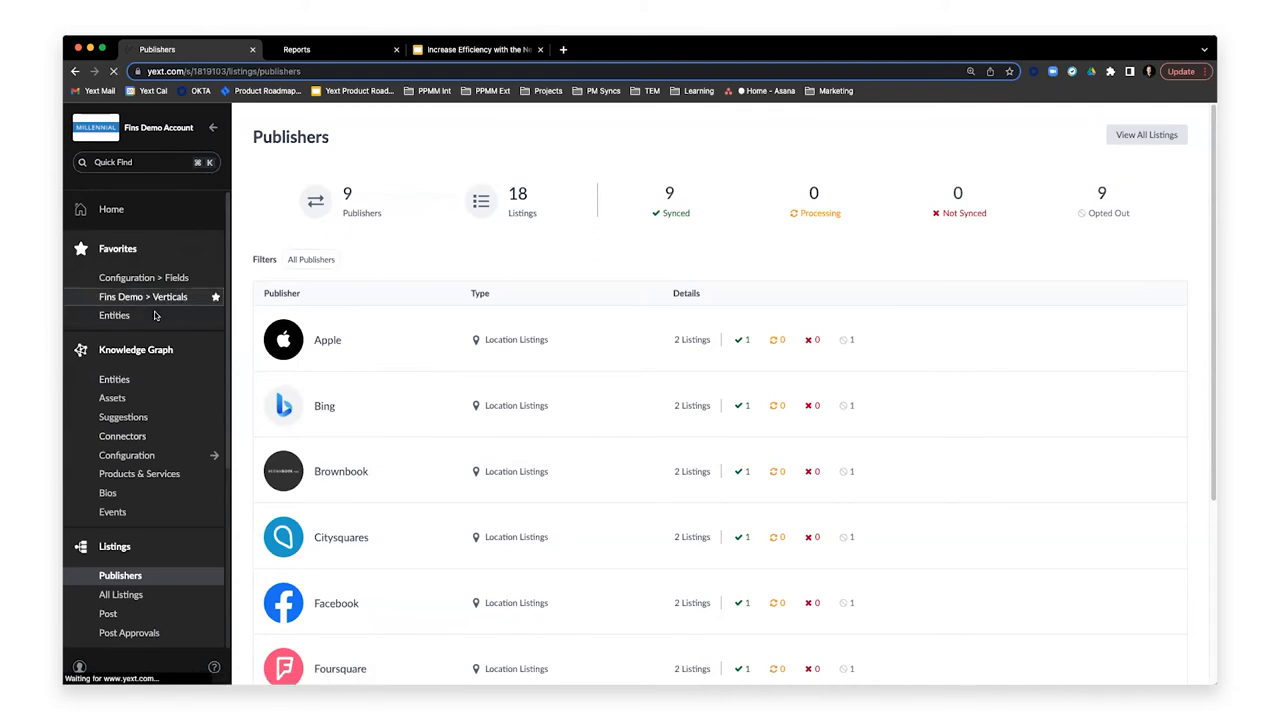
{"action": "left_click", "coordinate": [142, 296]}
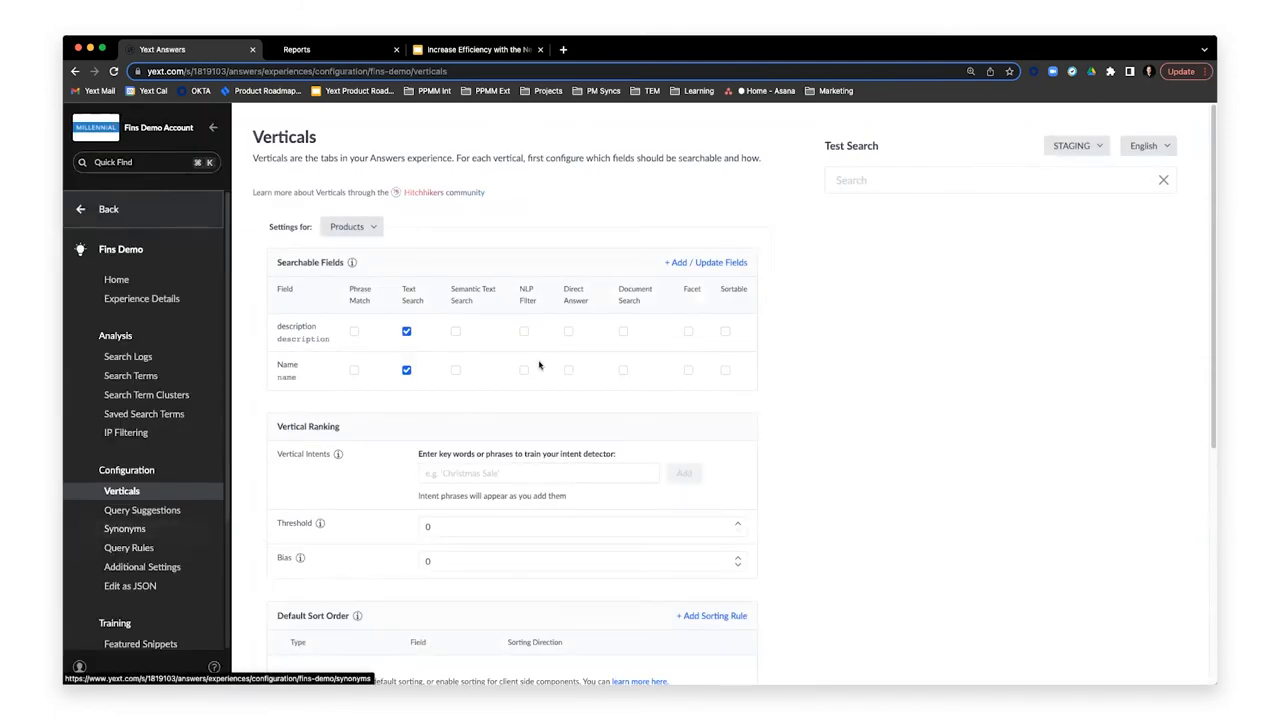
View the addable searchable fields for Products, dismiss the dialog, and return to the main navigation.
{"action": "left_click", "coordinate": [704, 262]}
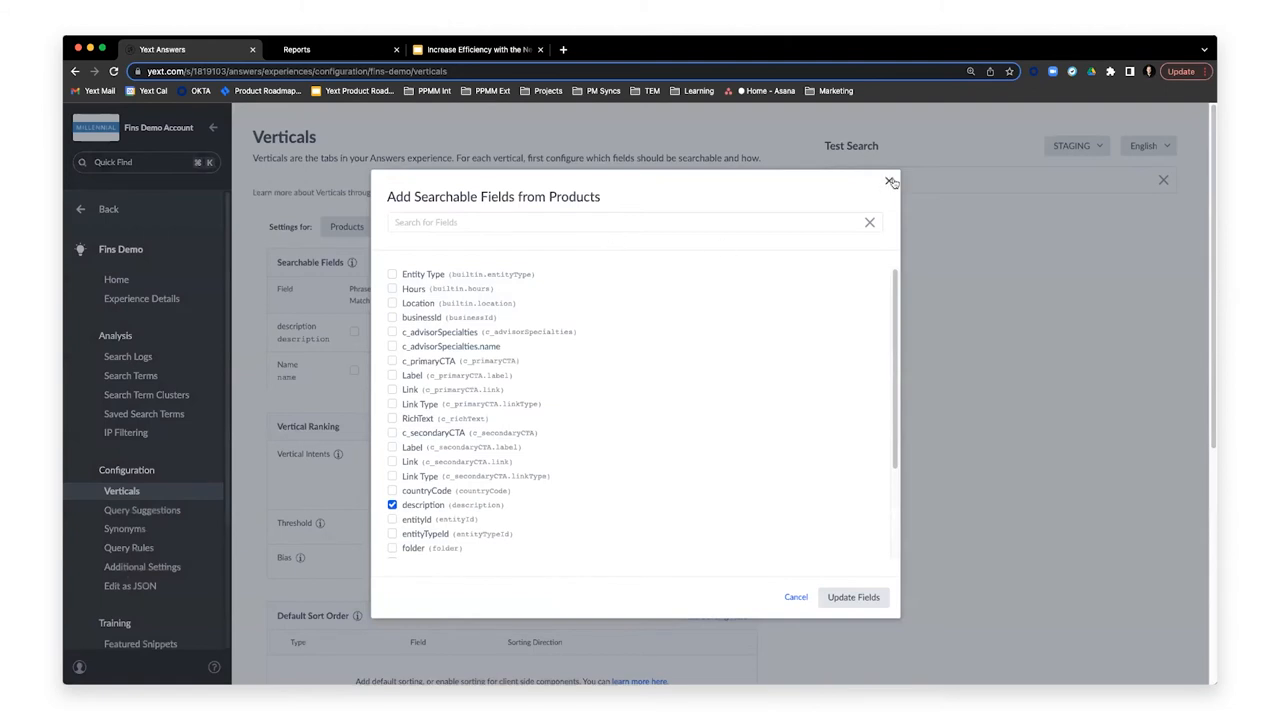
{"action": "left_click", "coordinate": [892, 184]}
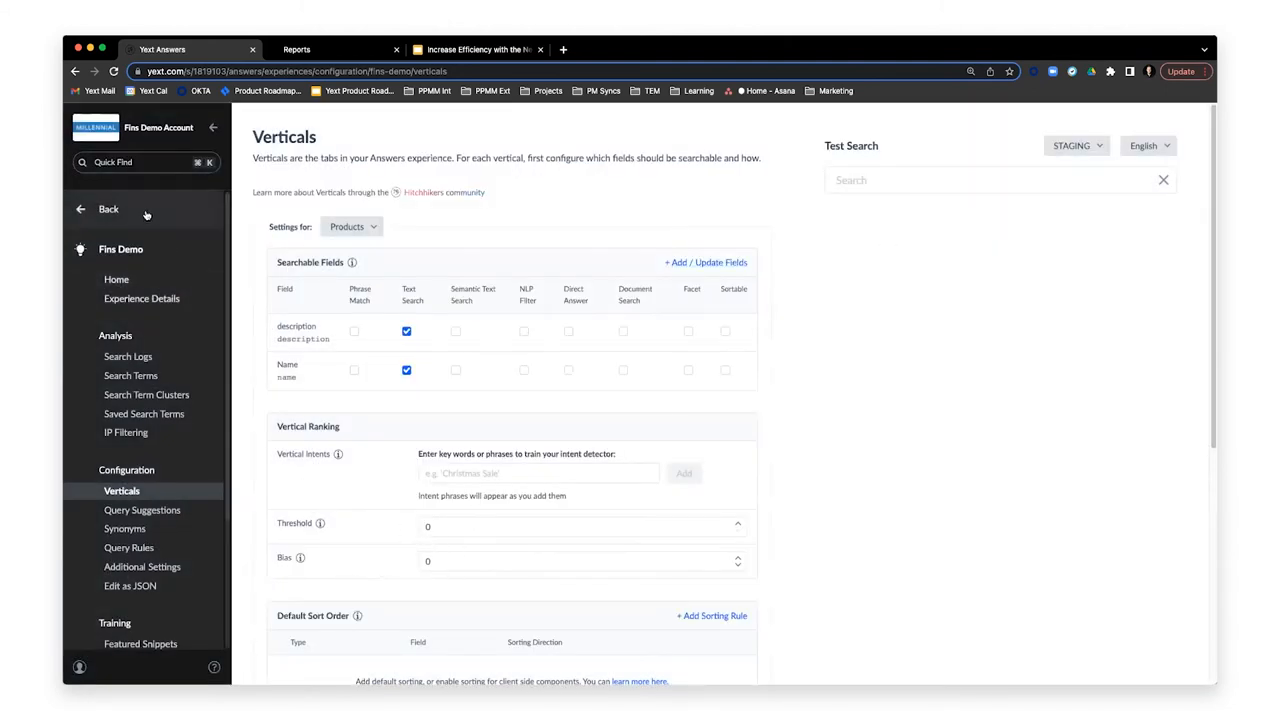
{"action": "left_click", "coordinate": [108, 210]}
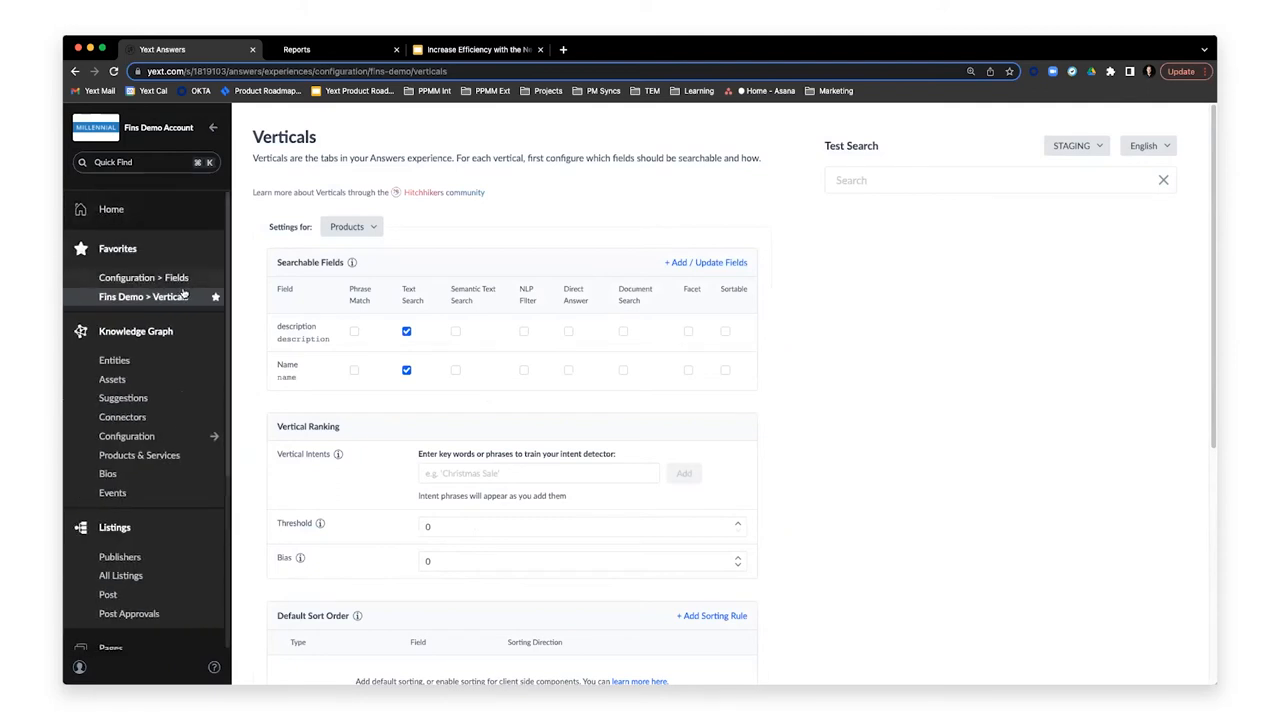
{"action": "left_click", "coordinate": [144, 276]}
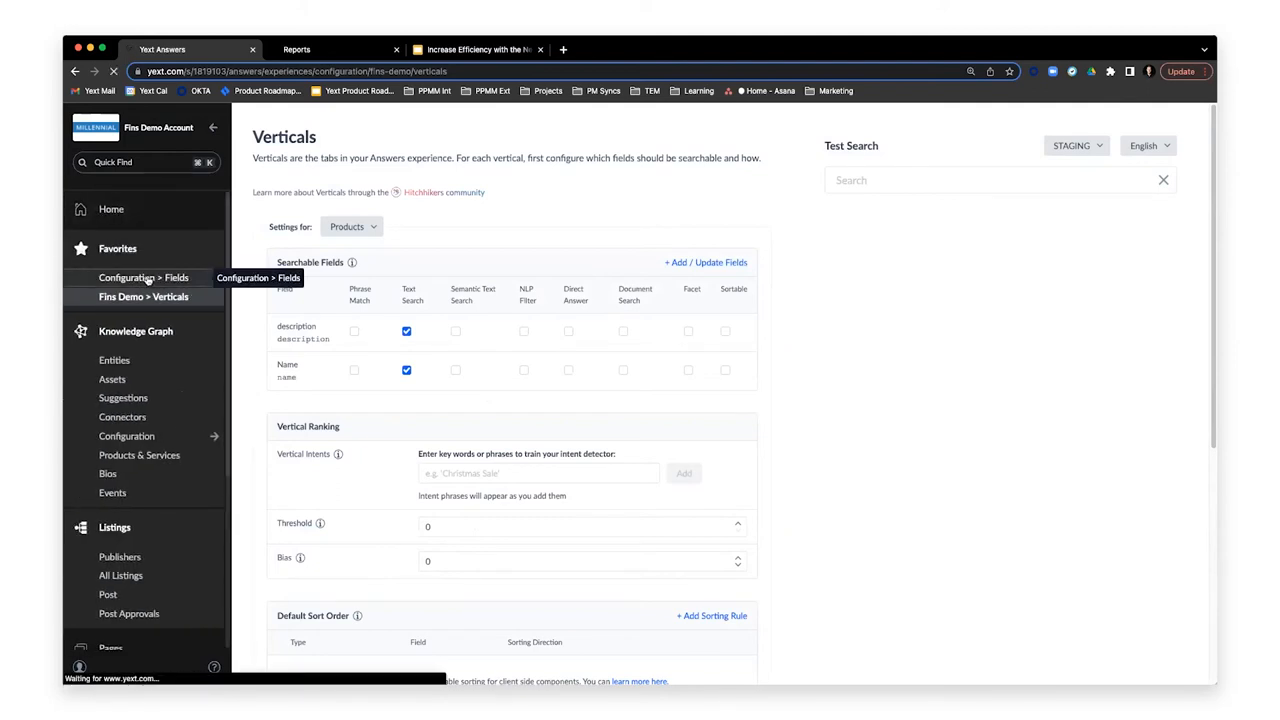
Open the favorited Configuration Fields page, start adding a custom field, and return to main navigation.
{"action": "left_click", "coordinate": [144, 276]}
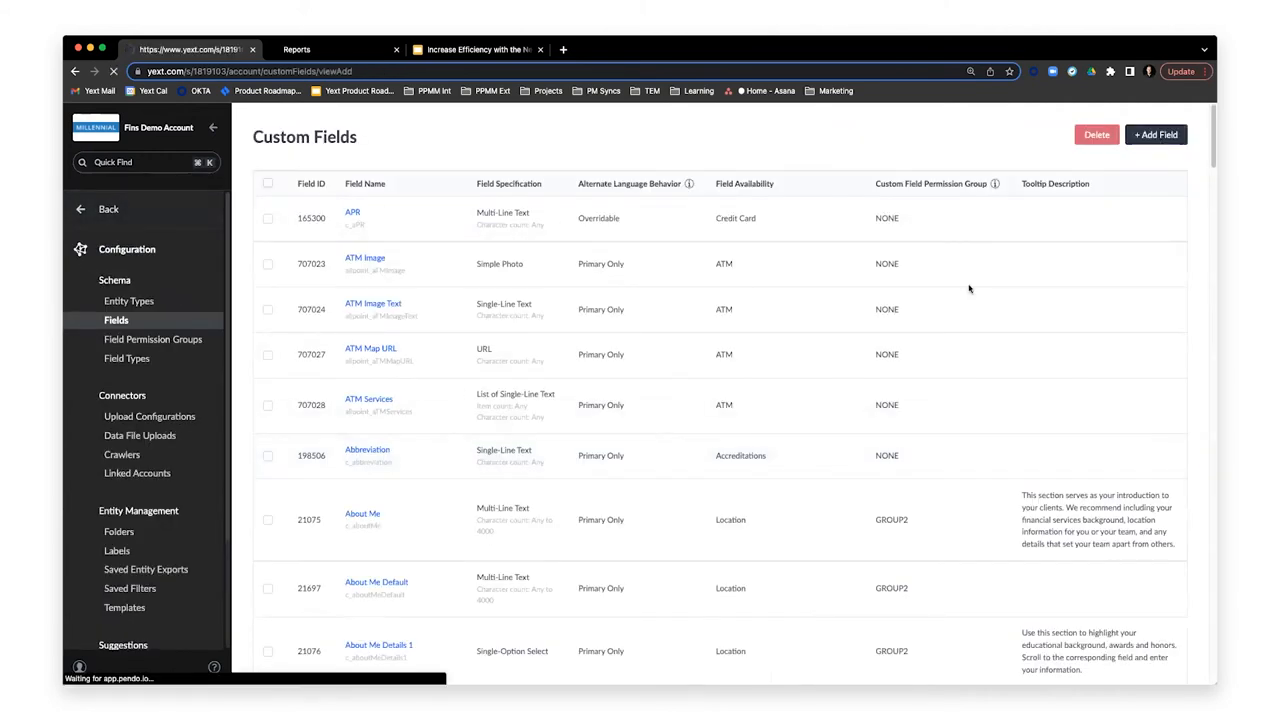
{"action": "left_click", "coordinate": [1156, 134]}
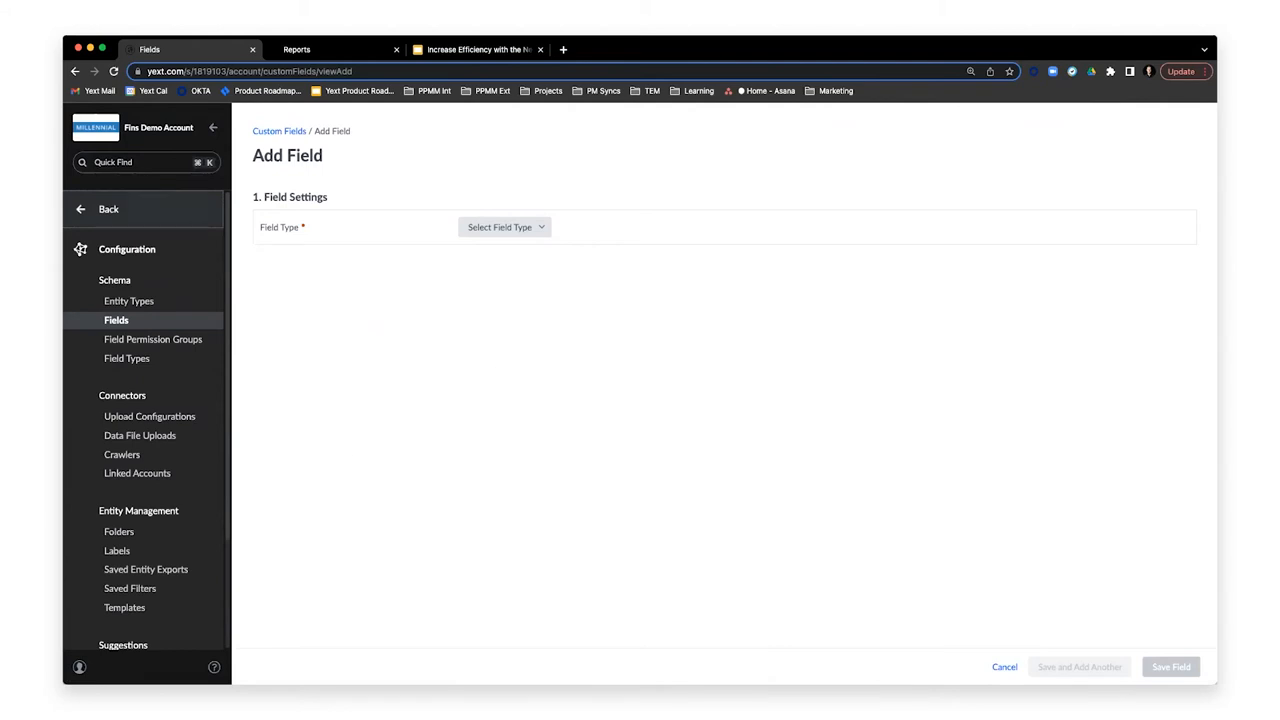
{"action": "mouse_move", "coordinate": [108, 200]}
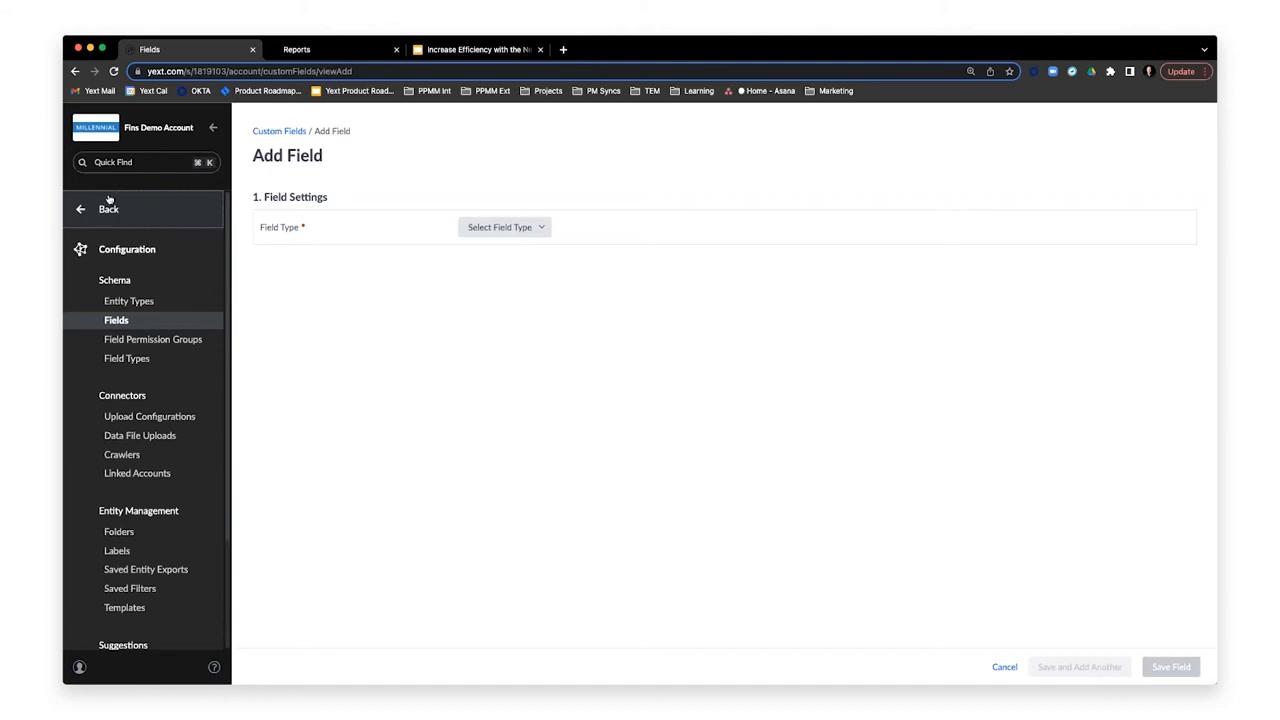
{"action": "left_click", "coordinate": [108, 208]}
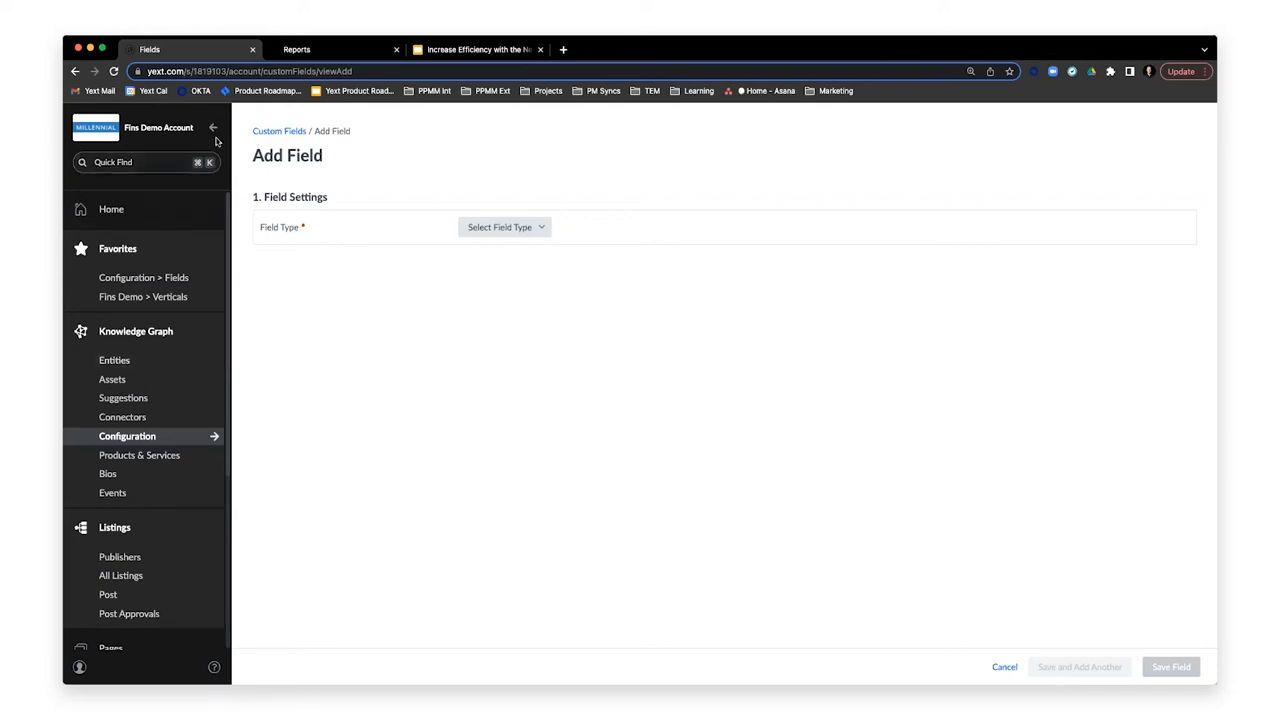
{"action": "mouse_move", "coordinate": [260, 388]}
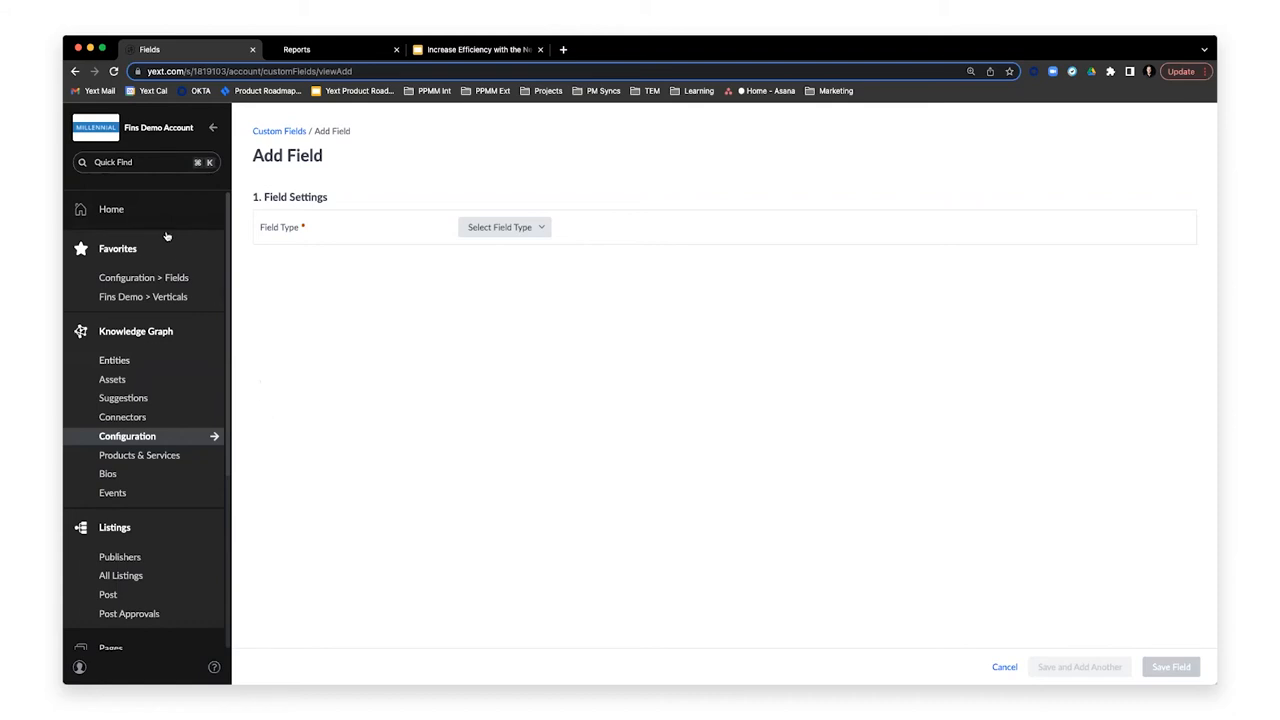
Use Quick Find to search 'corporate bonds' and open the matching Entities results.
{"action": "left_click", "coordinate": [144, 162]}
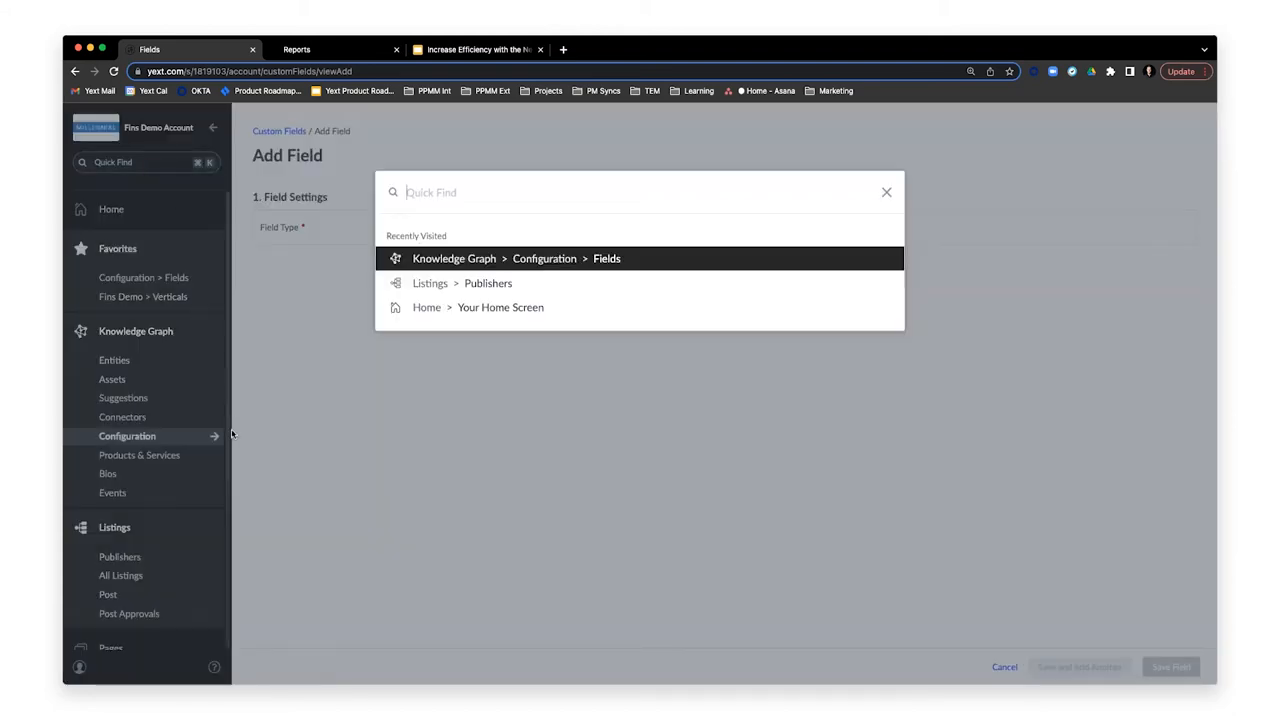
{"action": "mouse_move", "coordinate": [152, 192]}
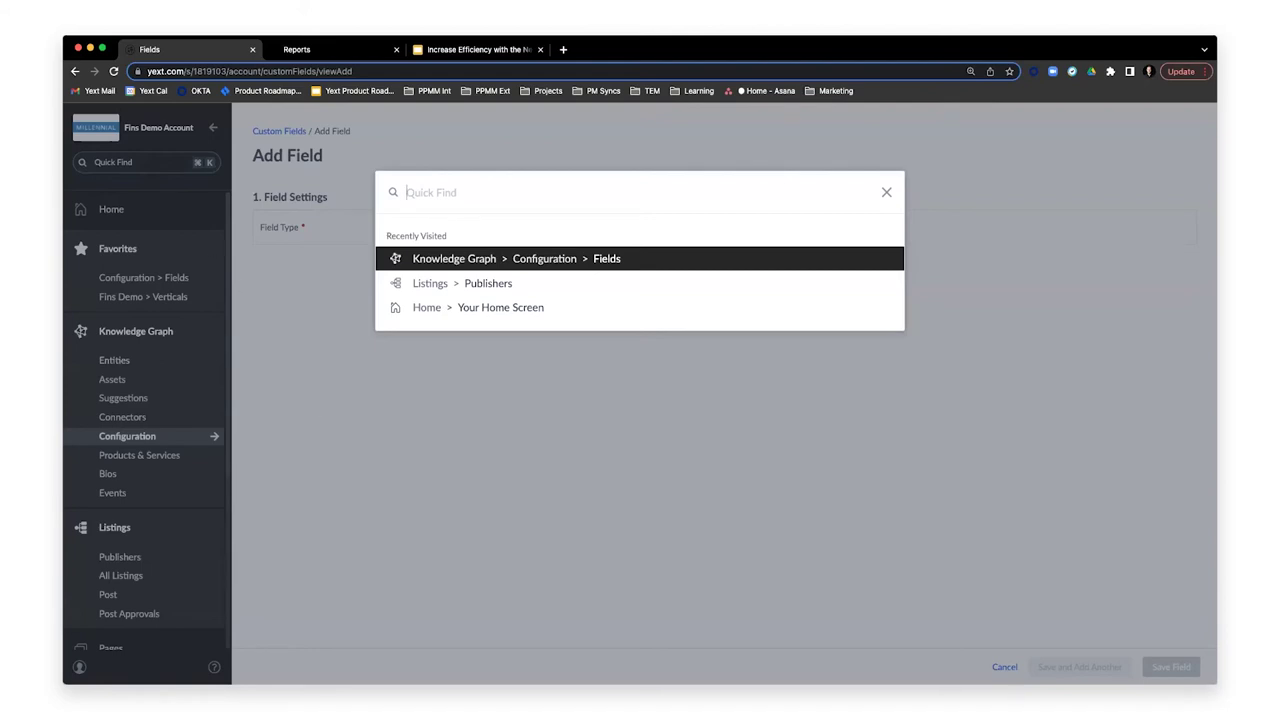
{"action": "type", "text": "c"}
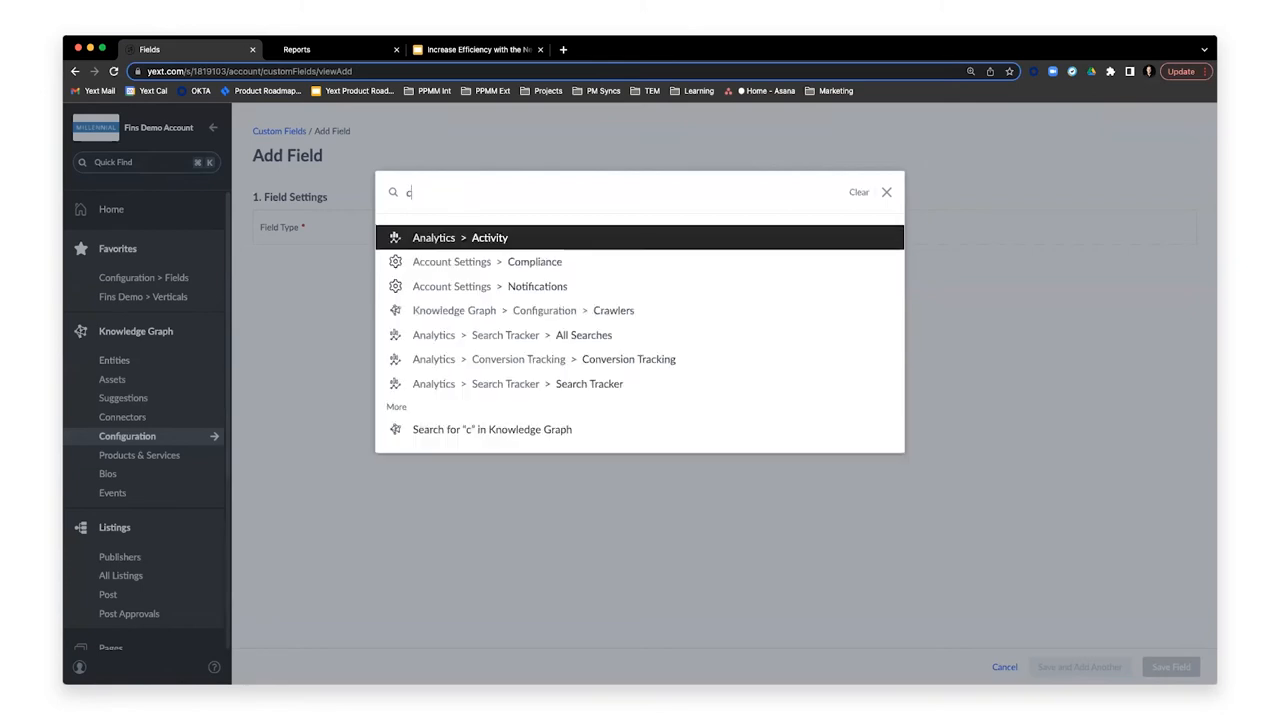
{"action": "type", "text": "orporate bonds"}
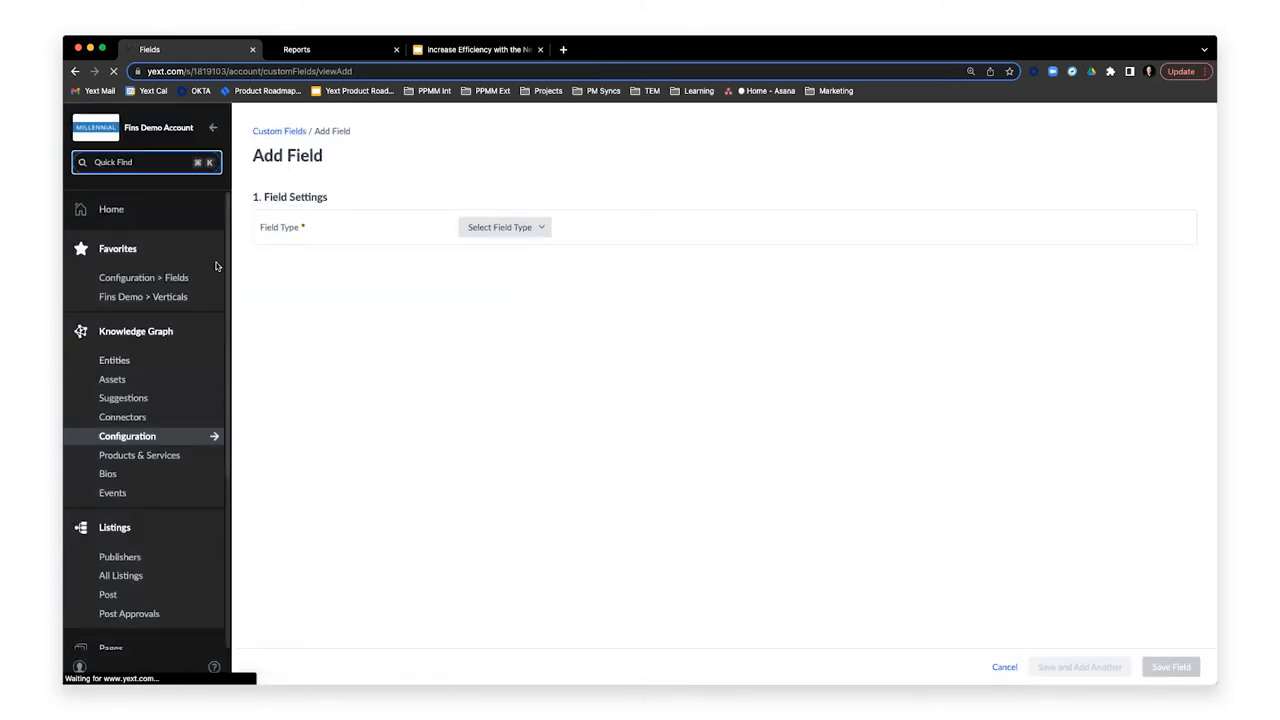
{"action": "left_click", "coordinate": [114, 360]}
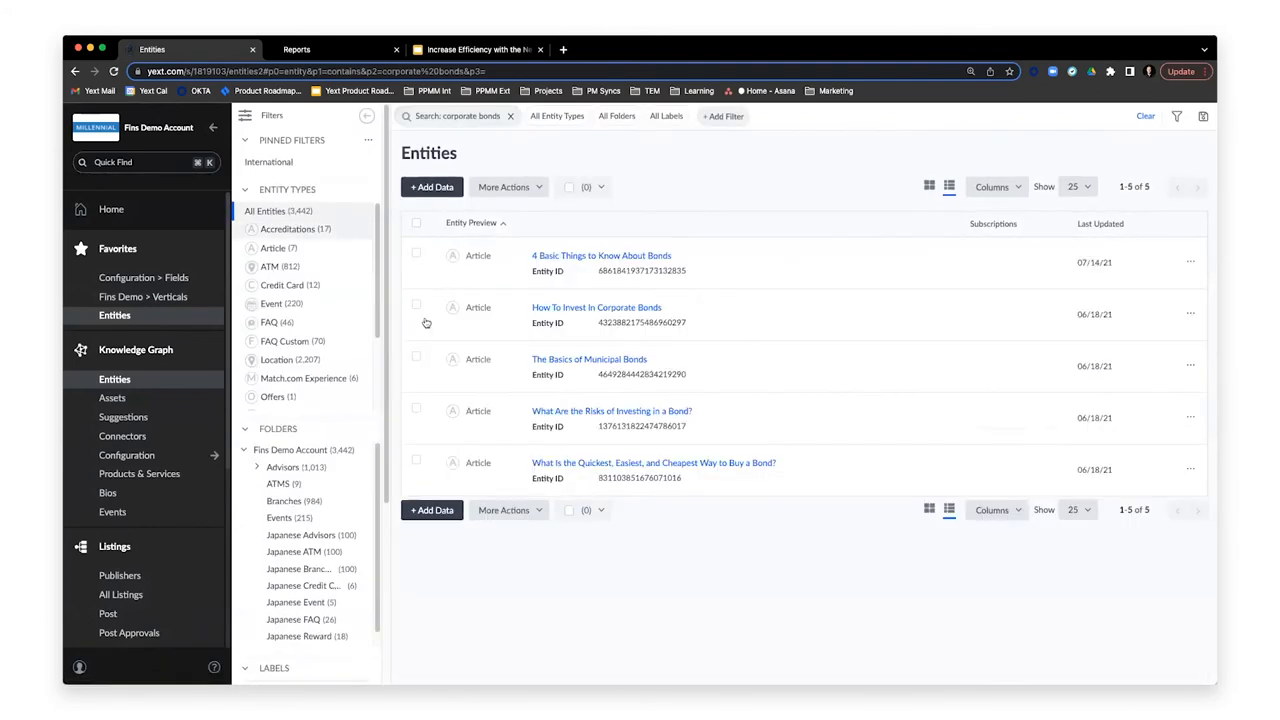
{"action": "mouse_move", "coordinate": [616, 528]}
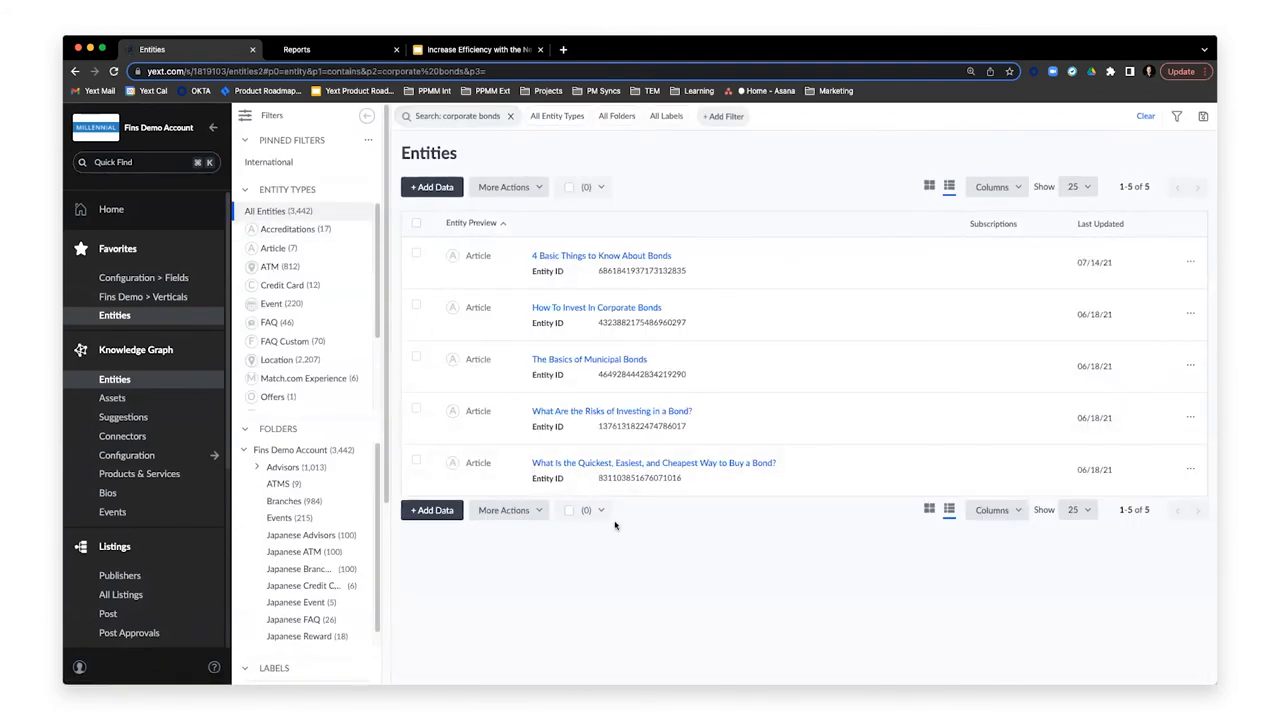
{"action": "mouse_move", "coordinate": [596, 308]}
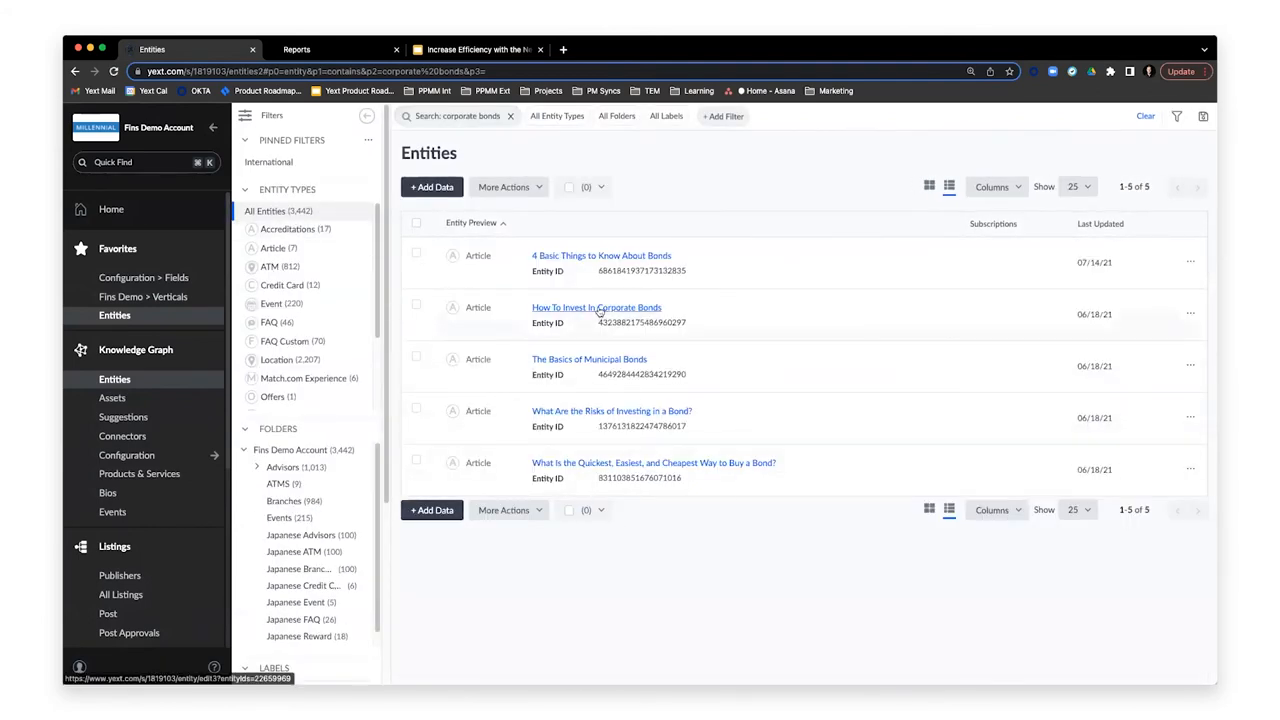
Open the 'How To Invest In Corporate Bonds' article entity.
{"action": "left_click", "coordinate": [596, 308]}
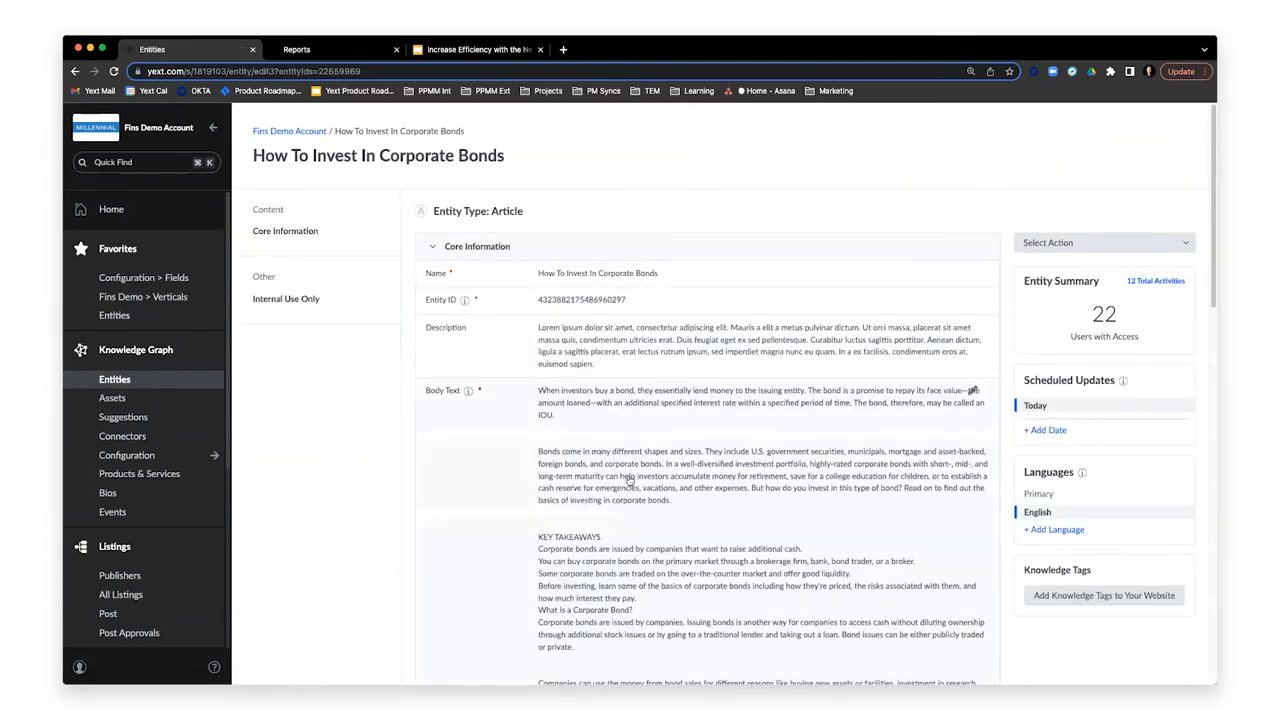
{"action": "mouse_move", "coordinate": [190, 640]}
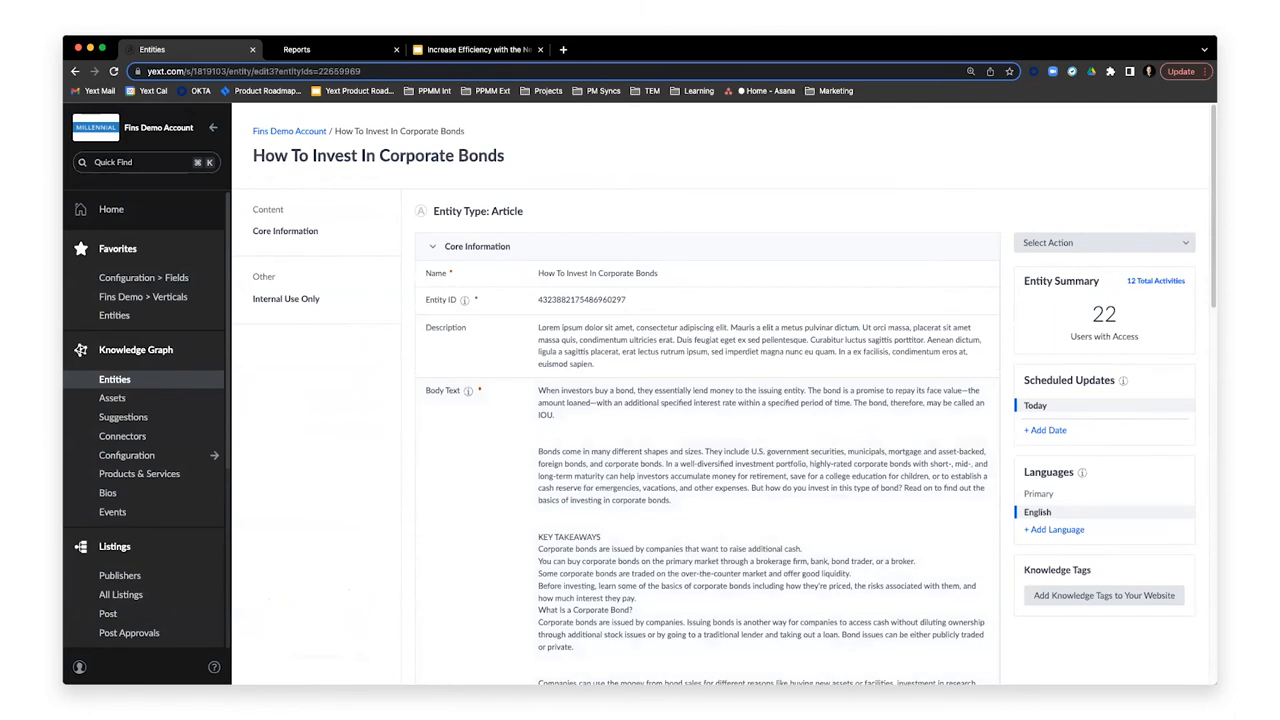
{"action": "mouse_move", "coordinate": [388, 572]}
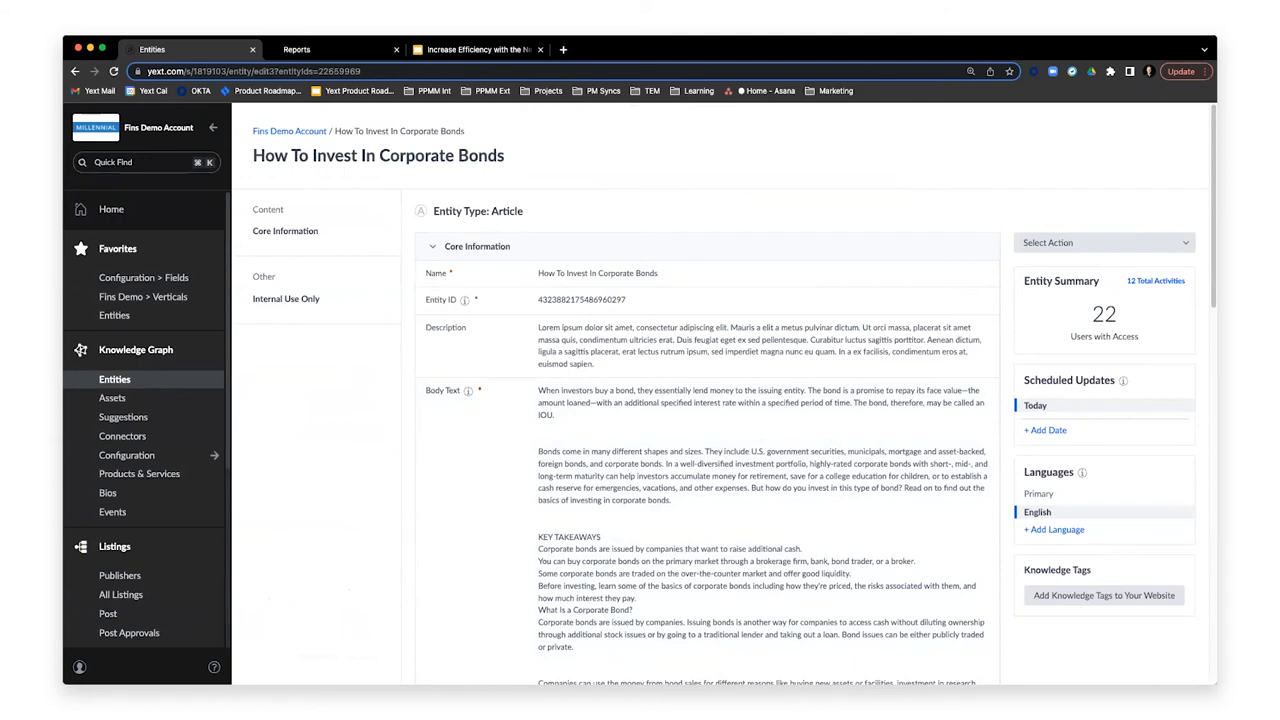
Jump to the favorited Fins Demo Verticals page from the sidebar.
{"action": "left_click", "coordinate": [142, 296]}
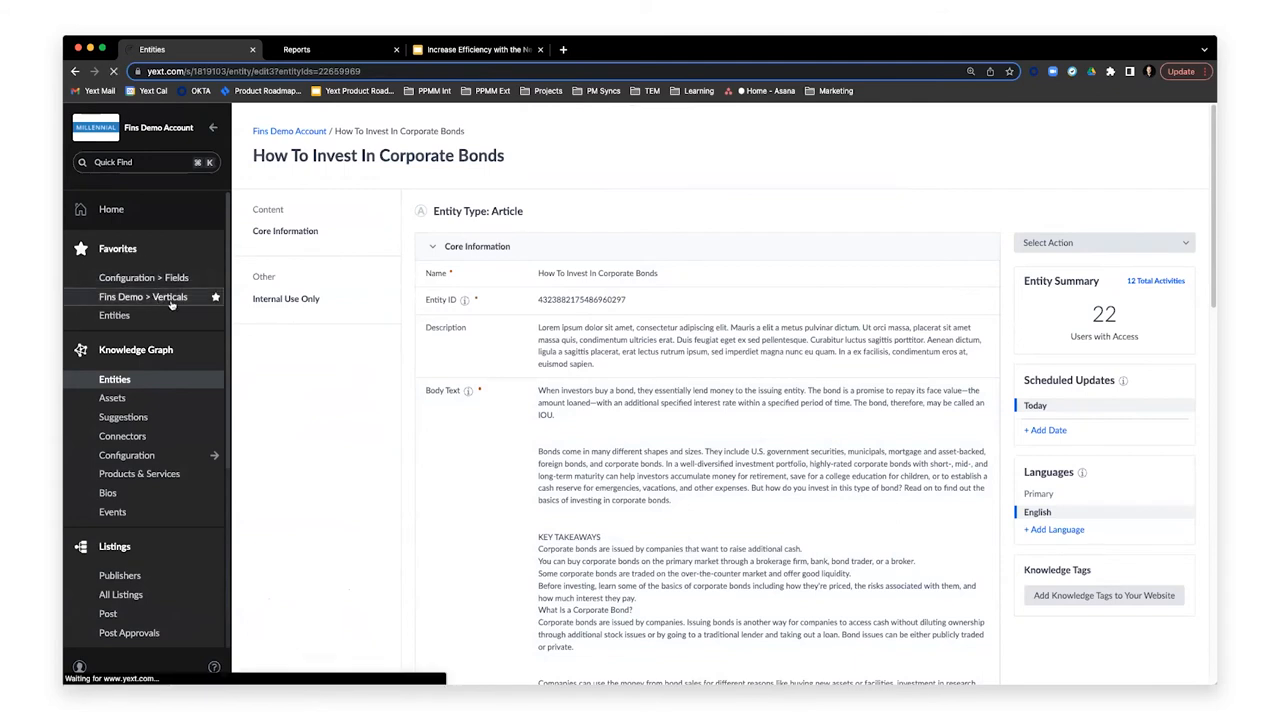
{"action": "left_click", "coordinate": [142, 296]}
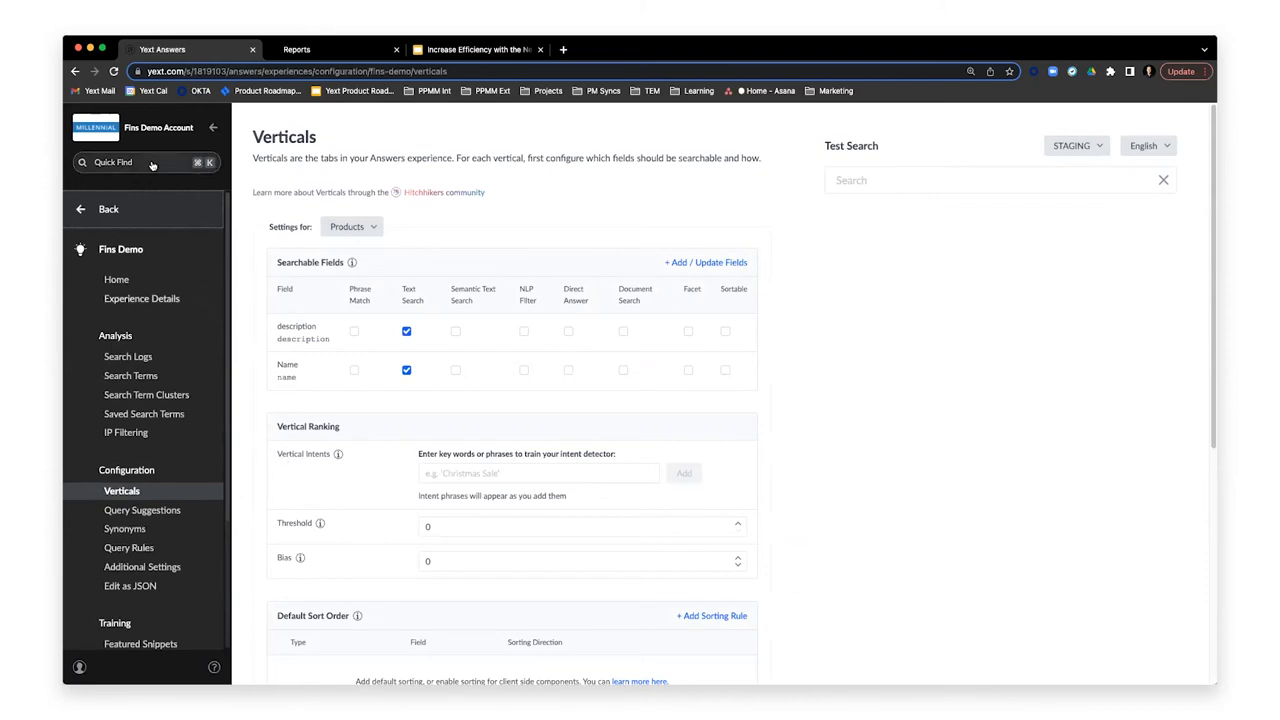
{"action": "left_click", "coordinate": [130, 162]}
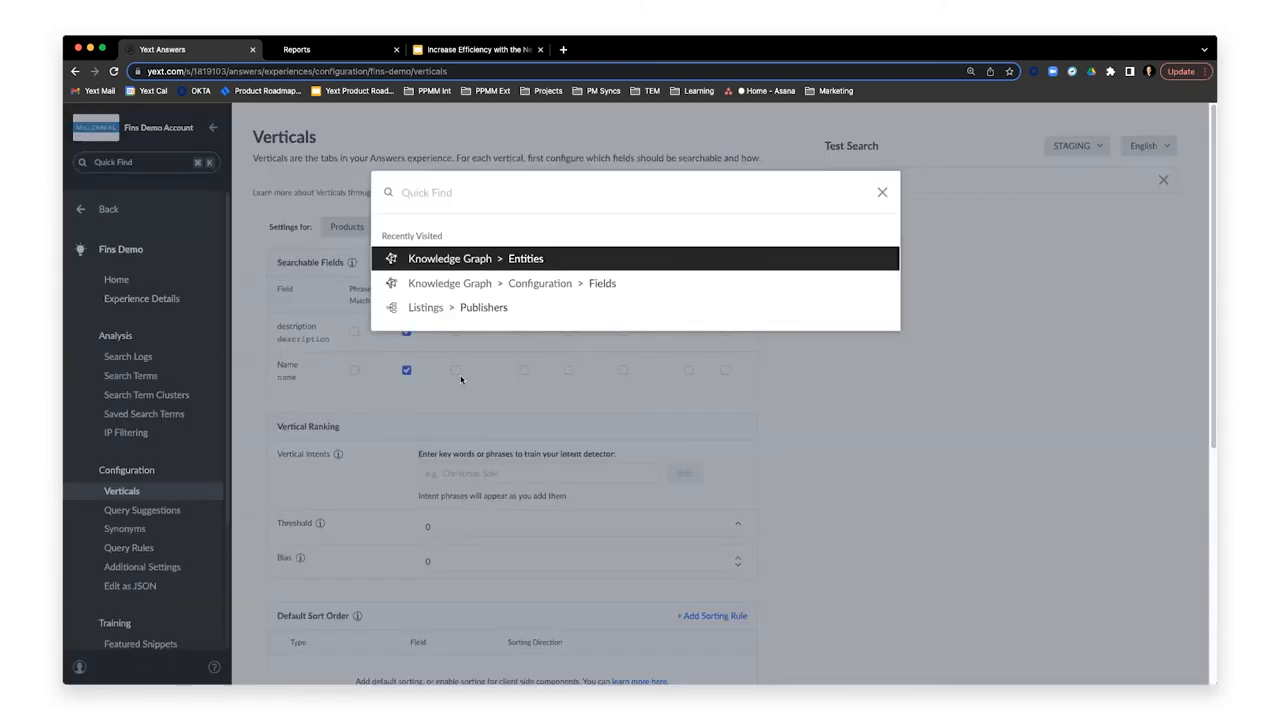
{"action": "type", "text": "search tracker"}
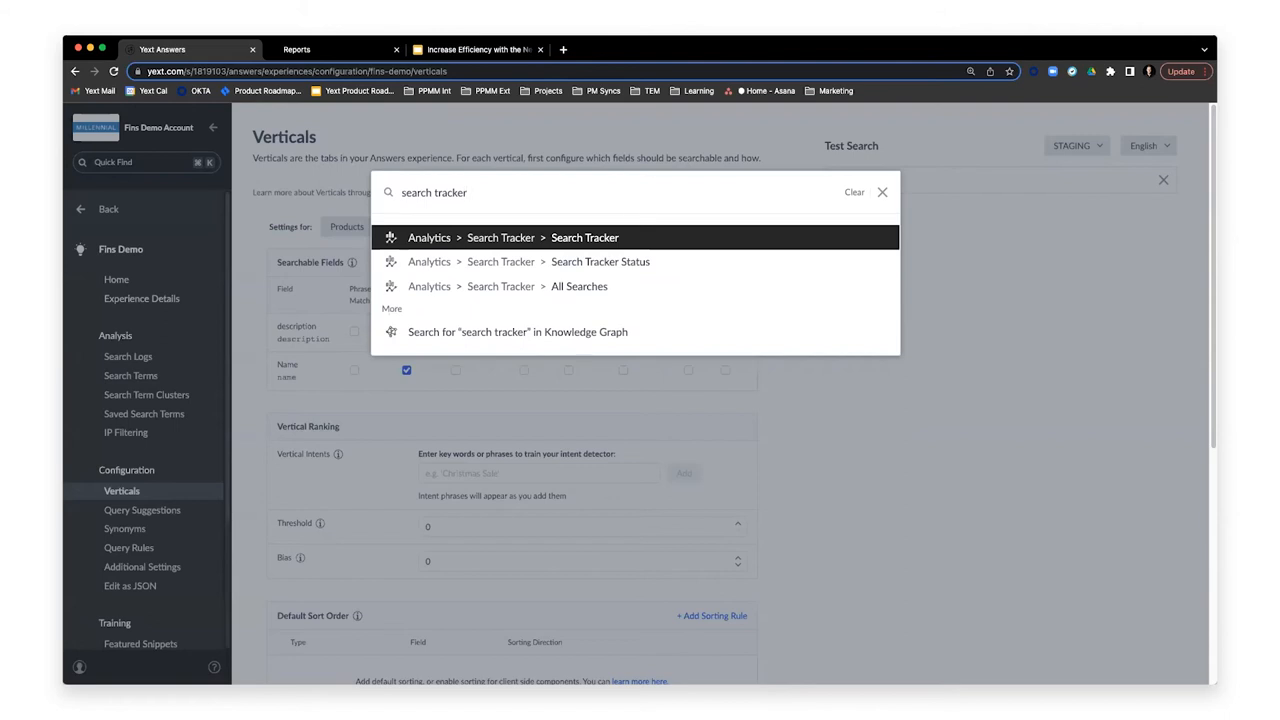
{"action": "mouse_move", "coordinate": [572, 236]}
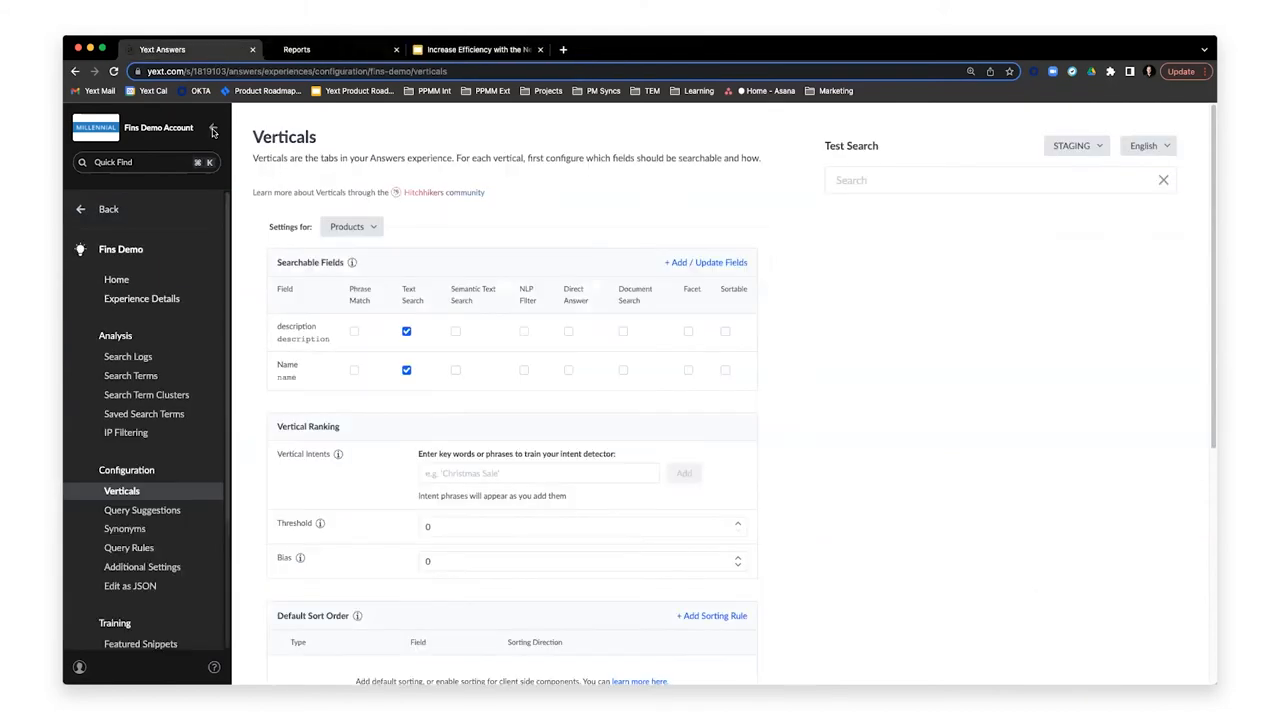
{"action": "mouse_move", "coordinate": [232, 584]}
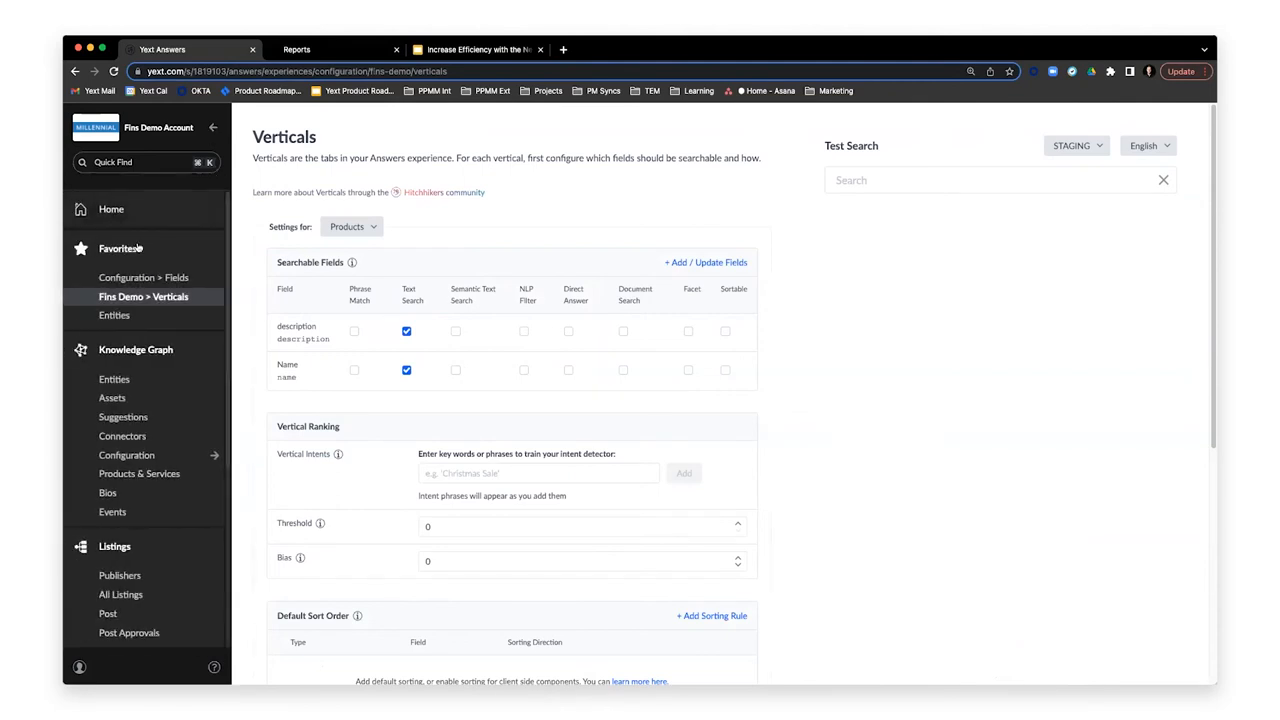
Expand Home in the sidebar and open the Welcome home screen.
{"action": "left_click", "coordinate": [112, 210]}
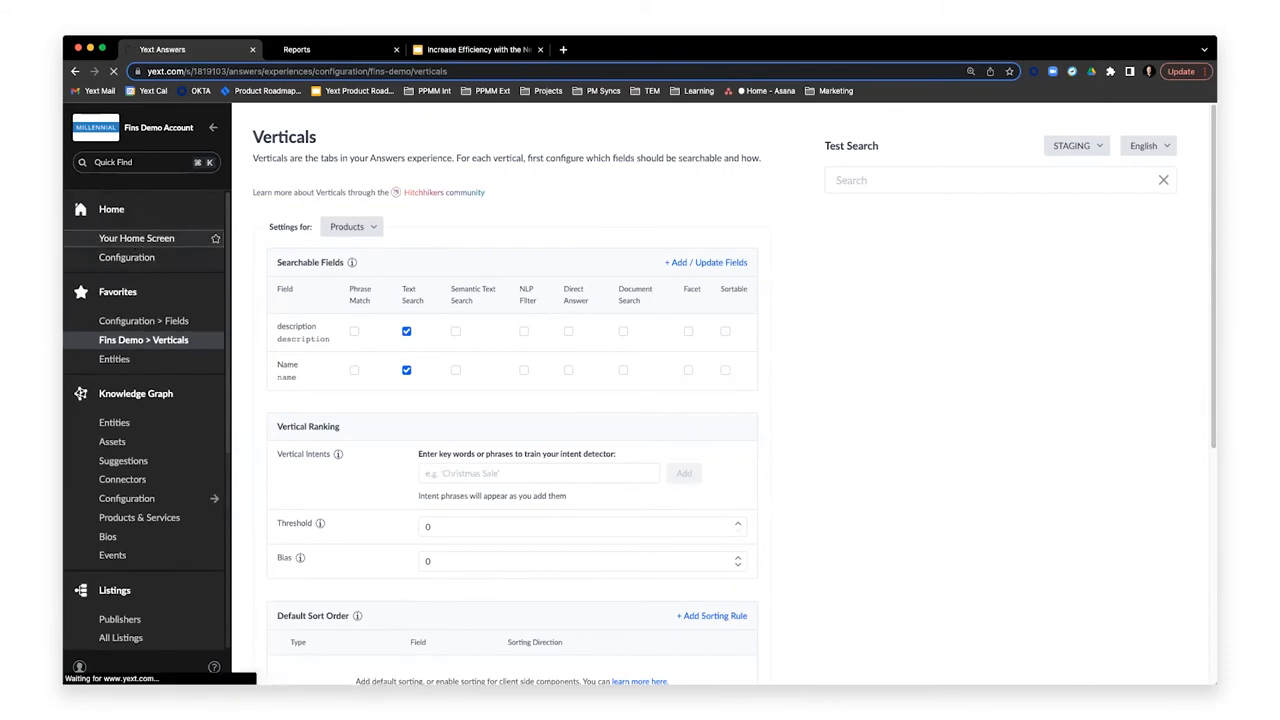
{"action": "left_click", "coordinate": [136, 238]}
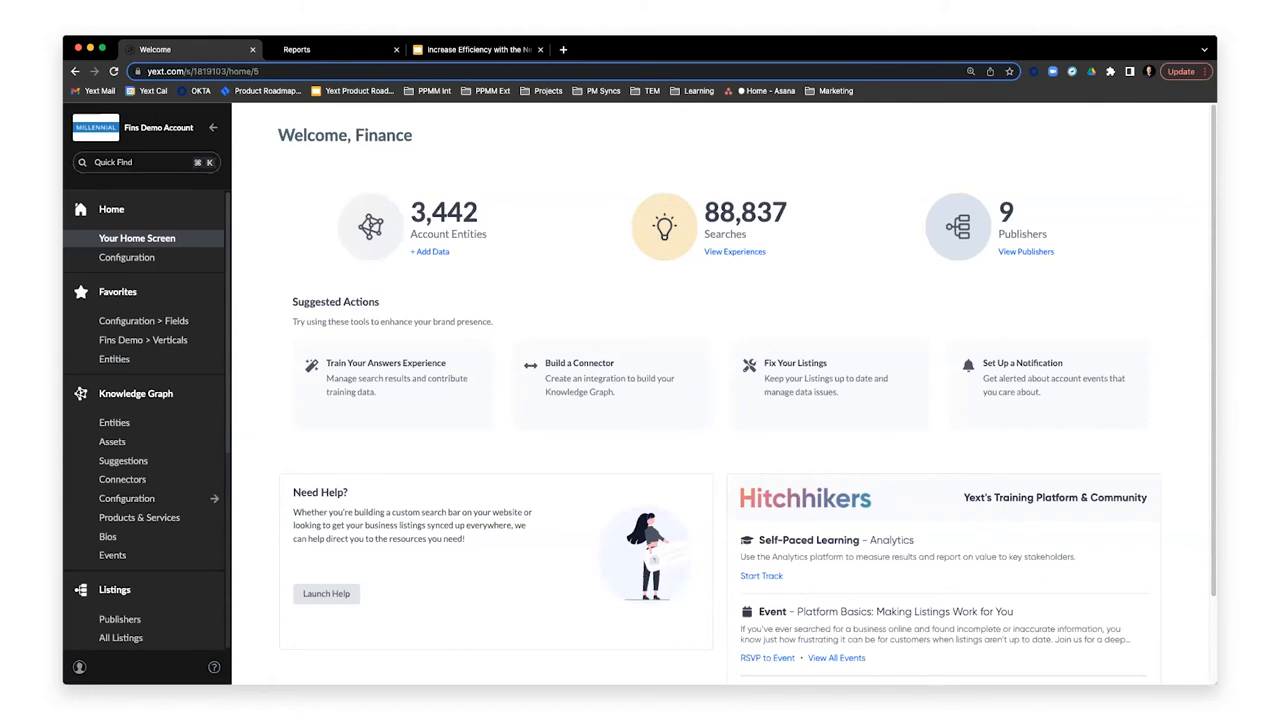
{"action": "mouse_move", "coordinate": [516, 362]}
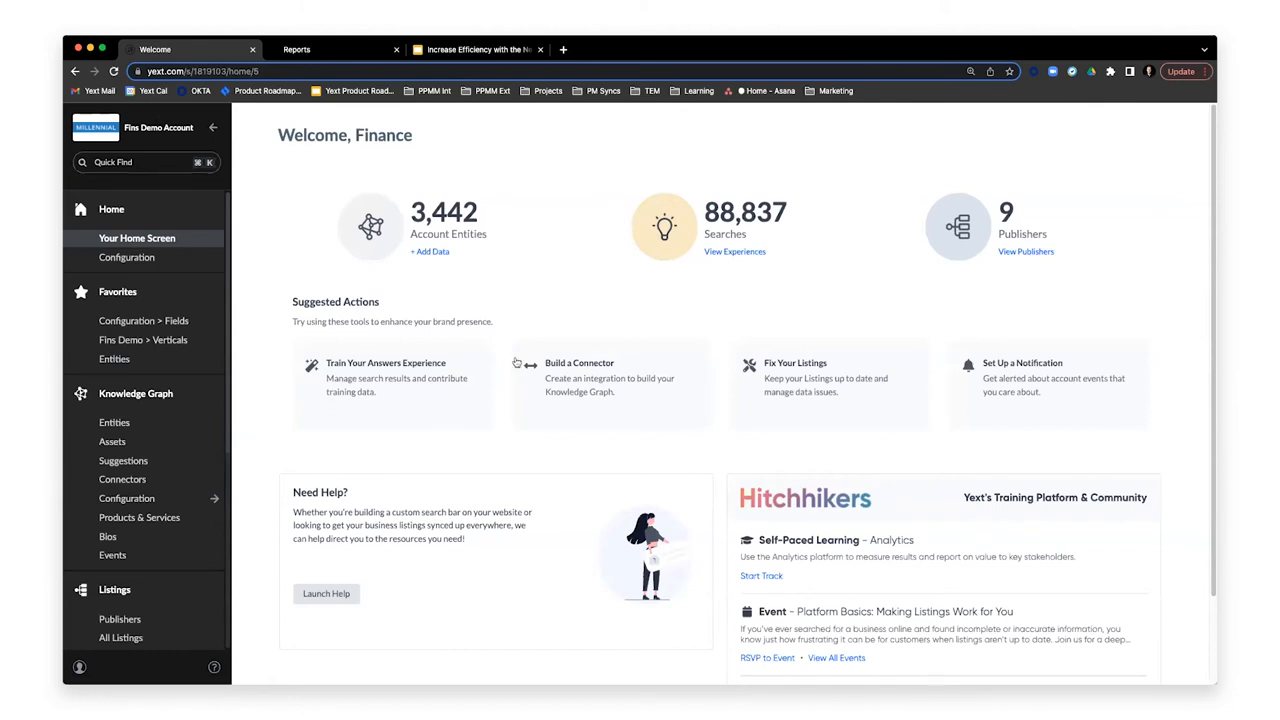
{"action": "mouse_move", "coordinate": [380, 156]}
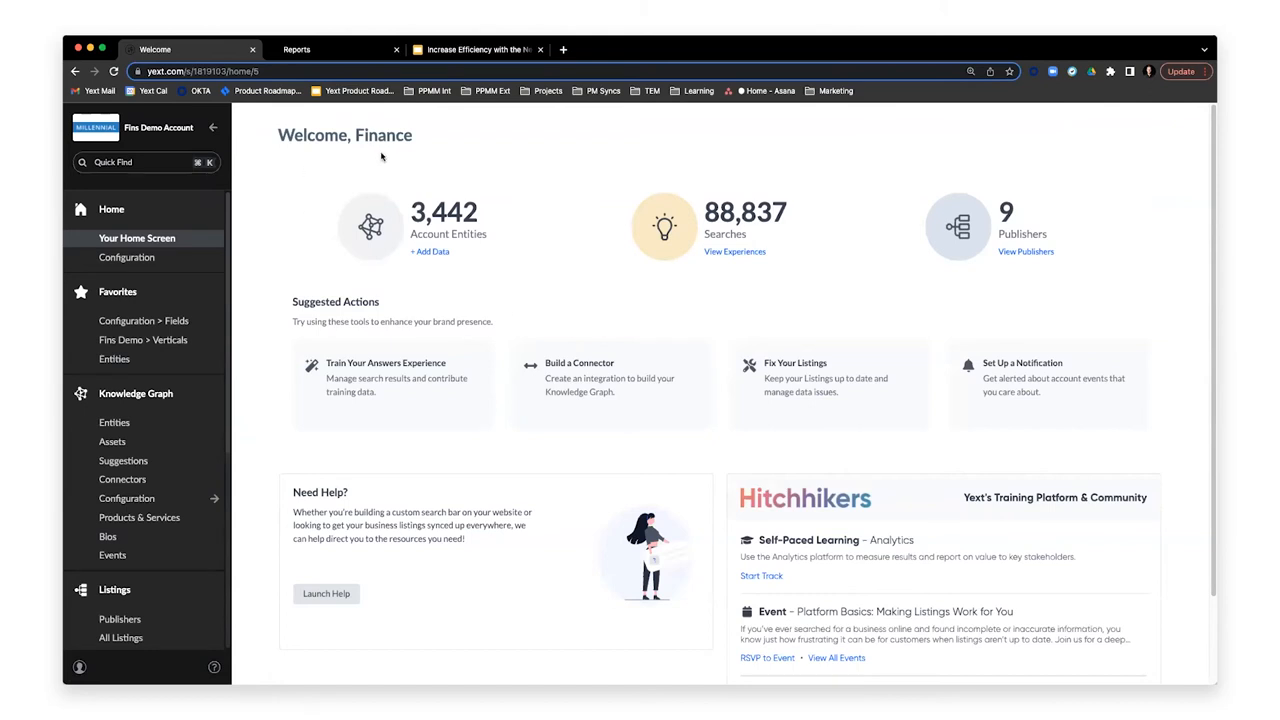
{"action": "mouse_move", "coordinate": [784, 188]}
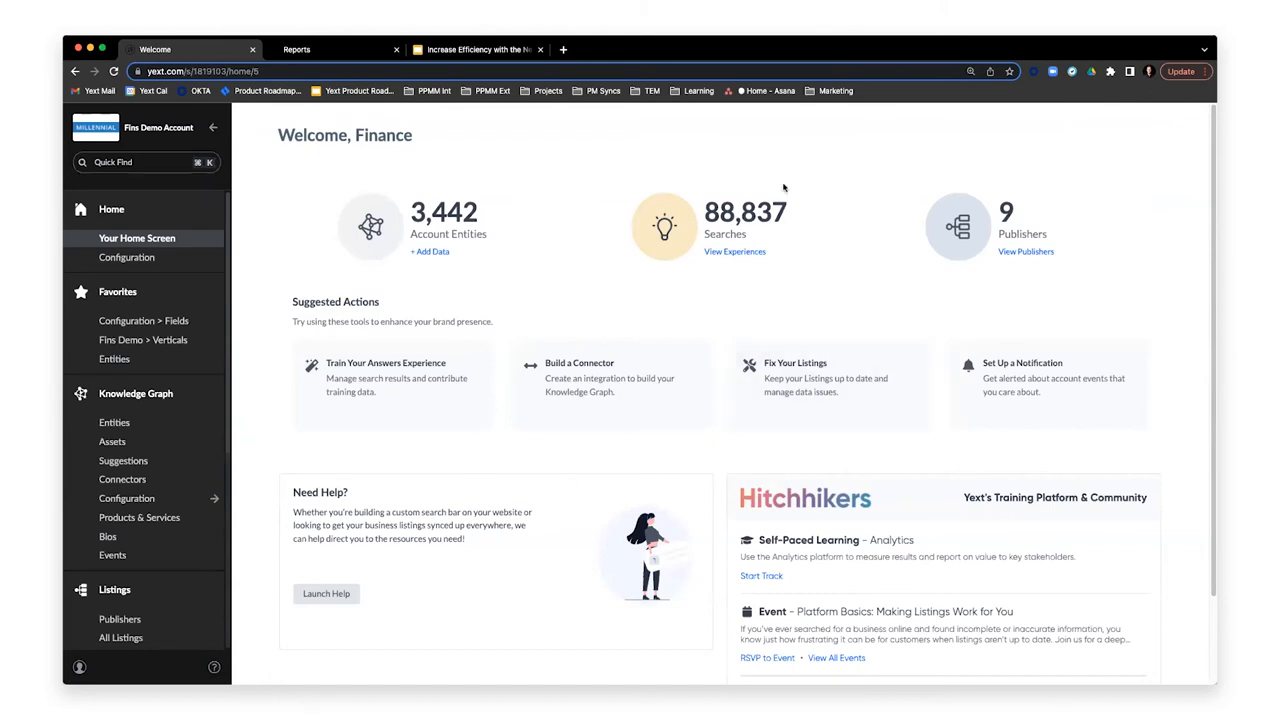
{"action": "mouse_move", "coordinate": [512, 462]}
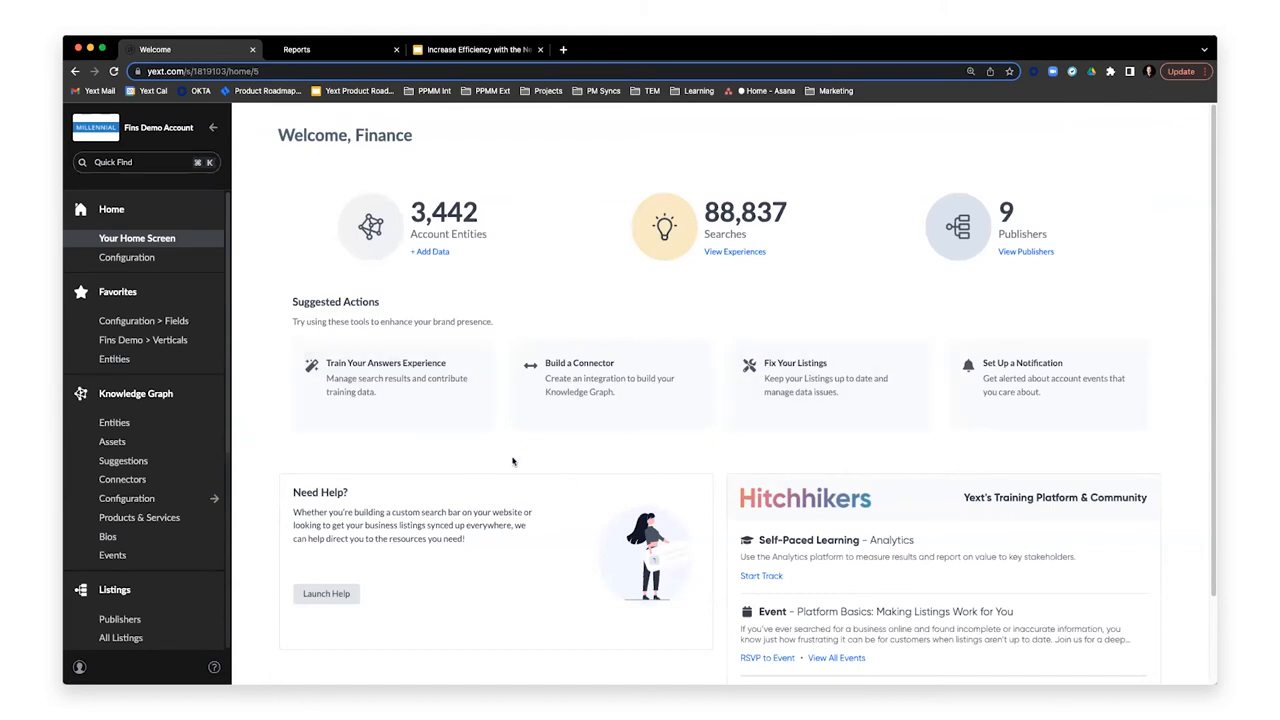
{"action": "mouse_move", "coordinate": [524, 488]}
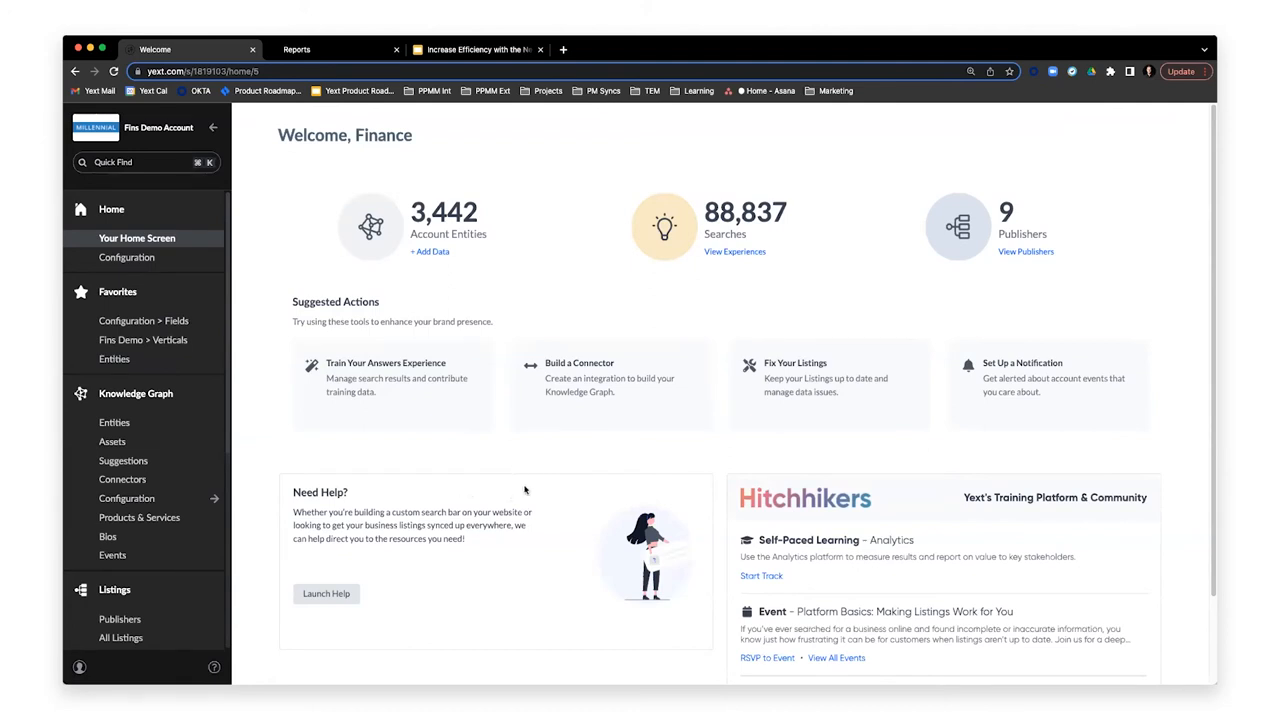
{"action": "mouse_move", "coordinate": [616, 514]}
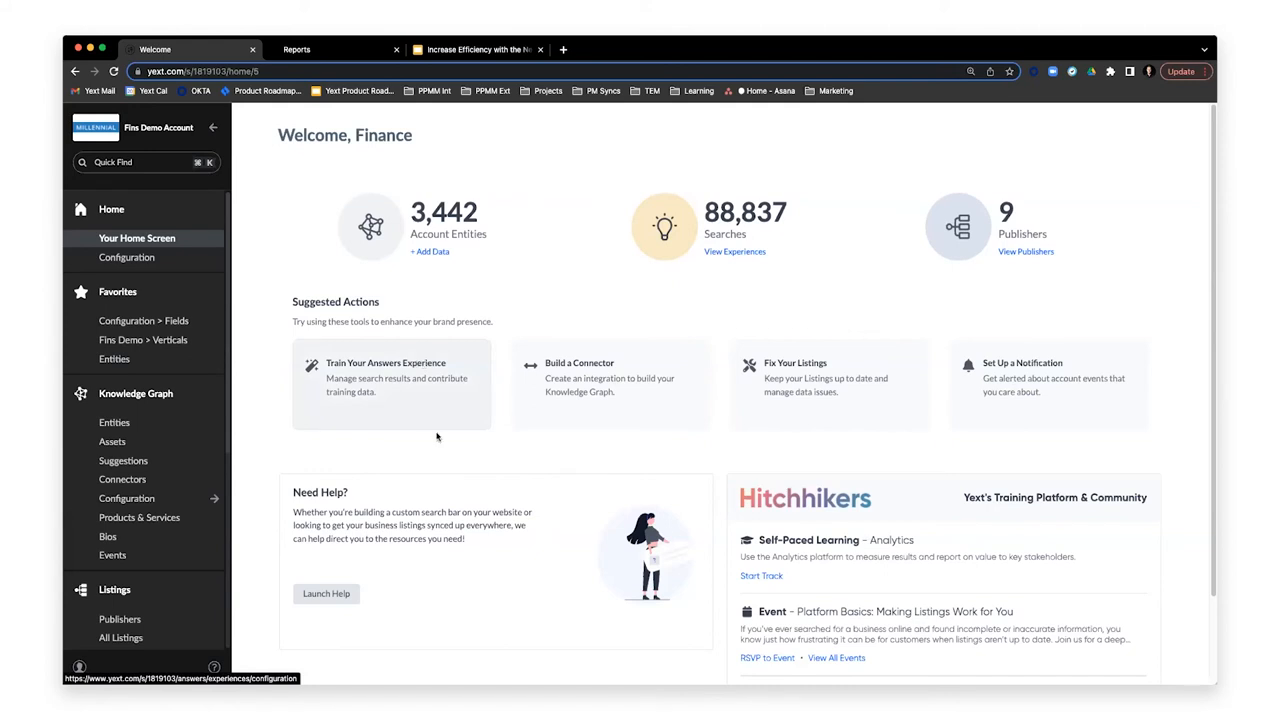
{"action": "mouse_move", "coordinate": [460, 496]}
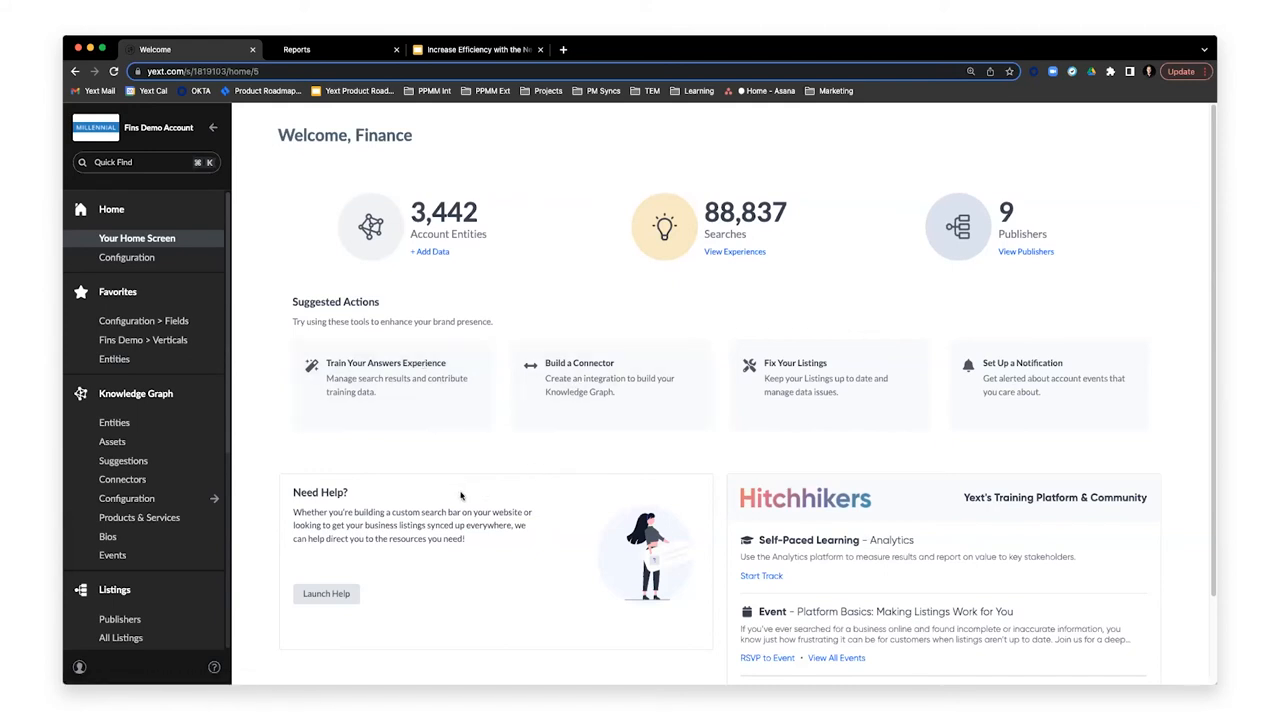
{"action": "mouse_move", "coordinate": [540, 622]}
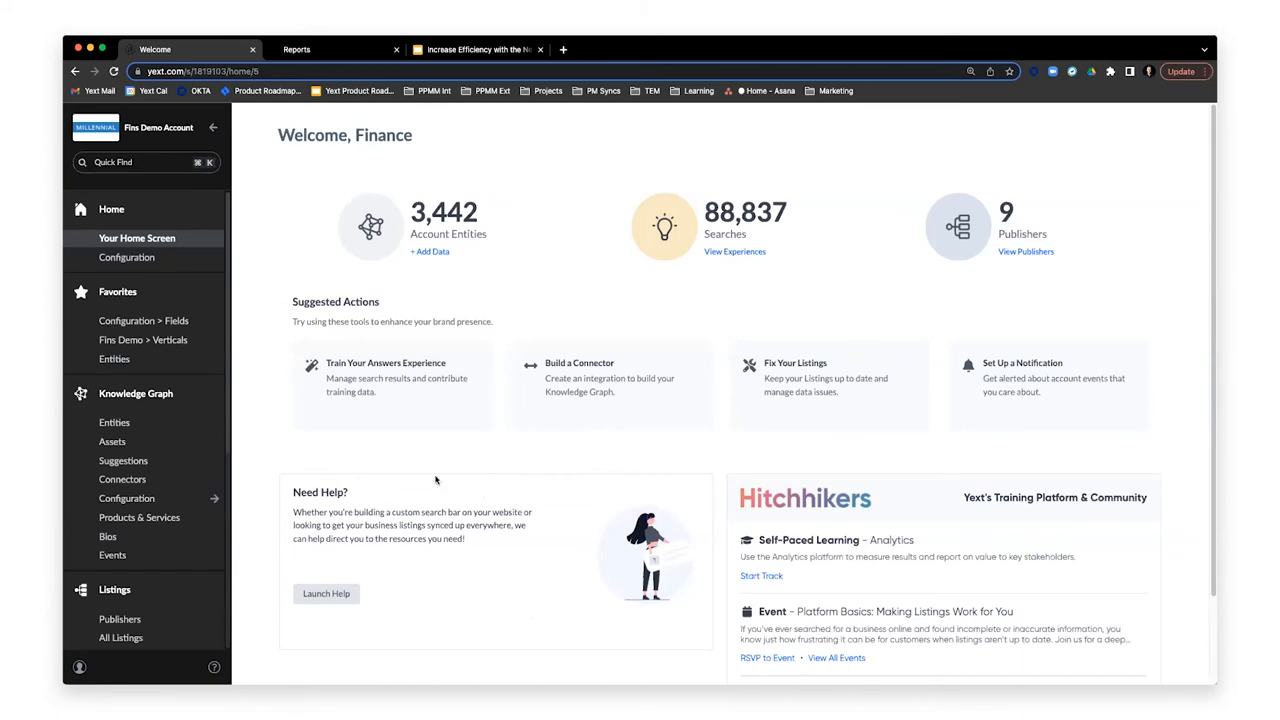
{"action": "mouse_move", "coordinate": [812, 462]}
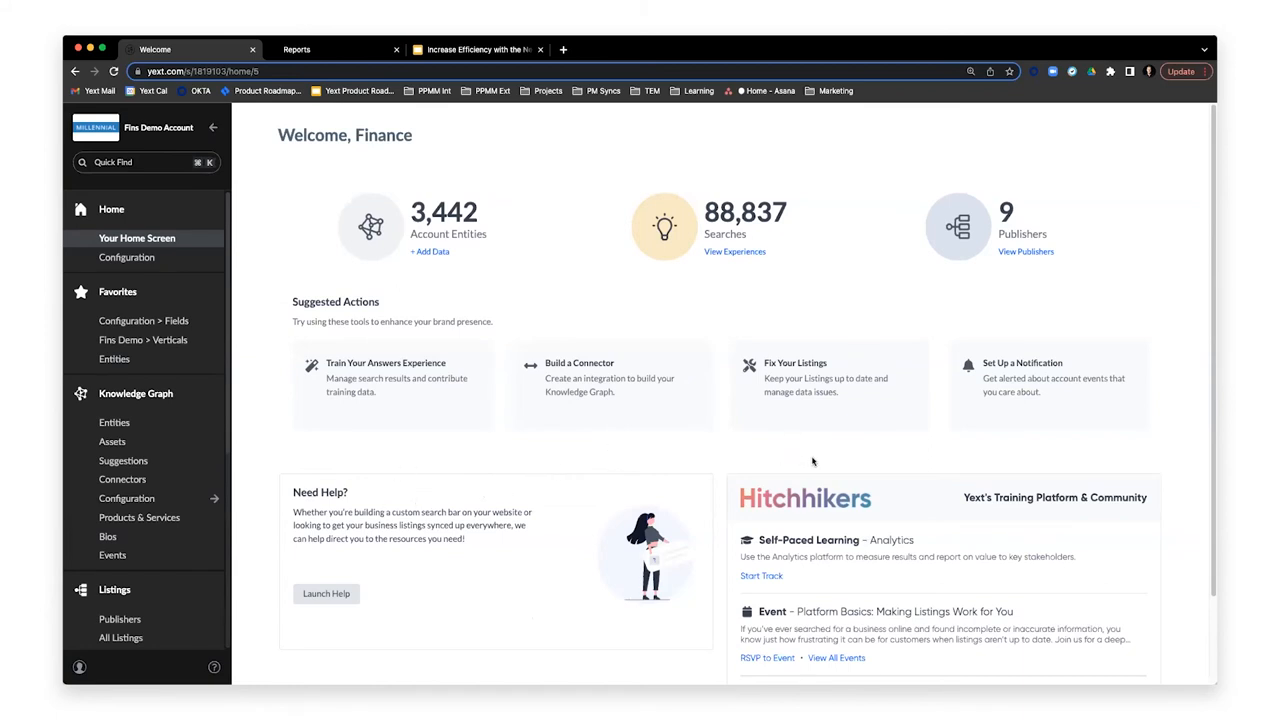